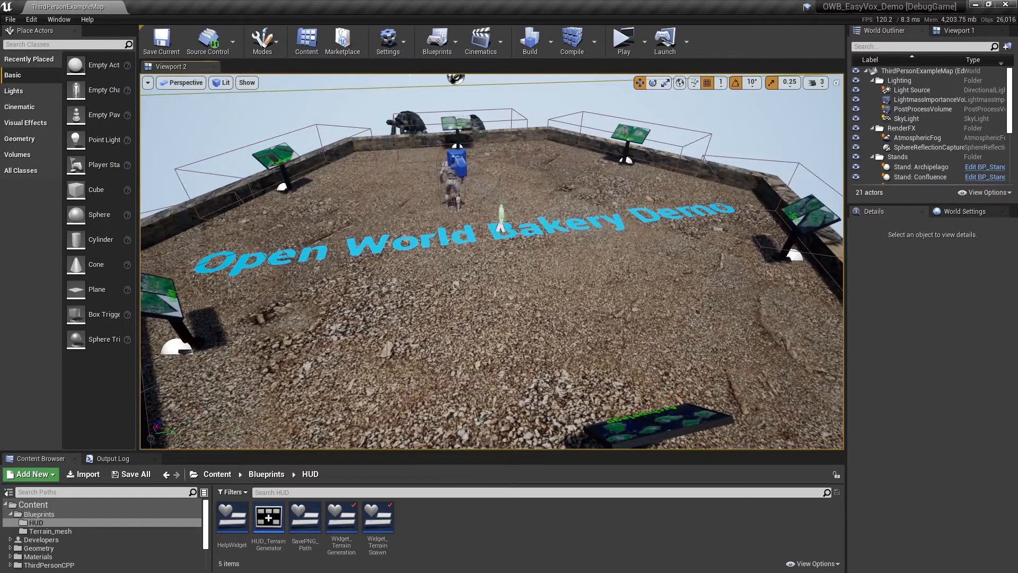
{"action": "mouse_move", "coordinate": [623, 40]}
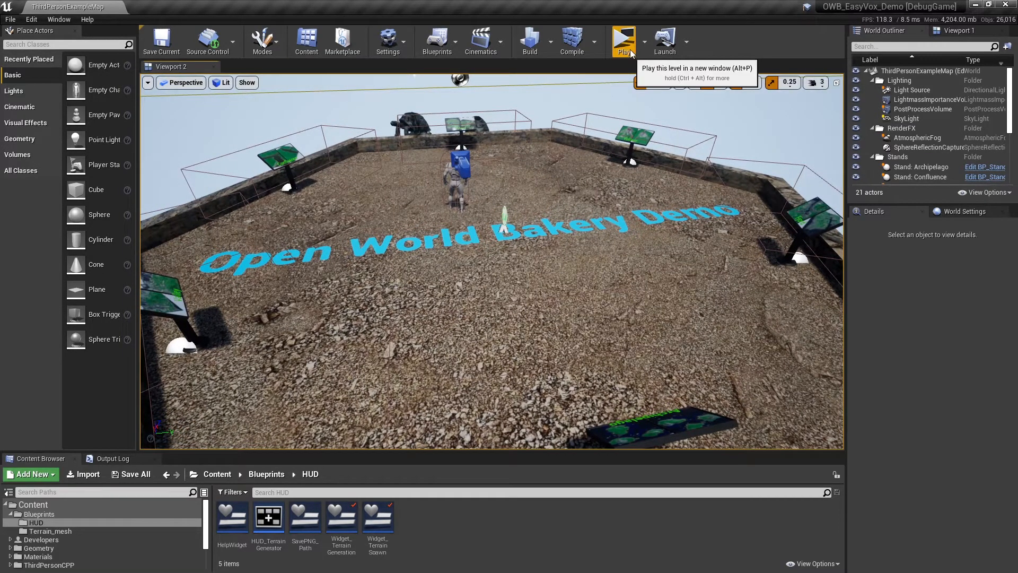
- Run the Open World Bakery demo level in a standalone game window
{"action": "left_click", "coordinate": [623, 40]}
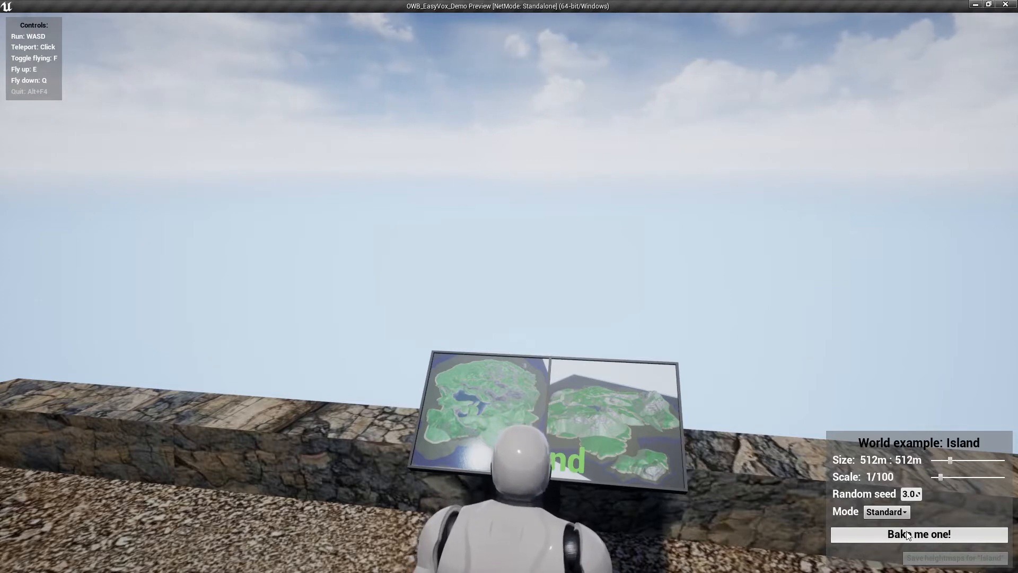
- Bake the 512m Island example terrain with 'Bake me one!'
{"action": "left_click", "coordinate": [918, 534]}
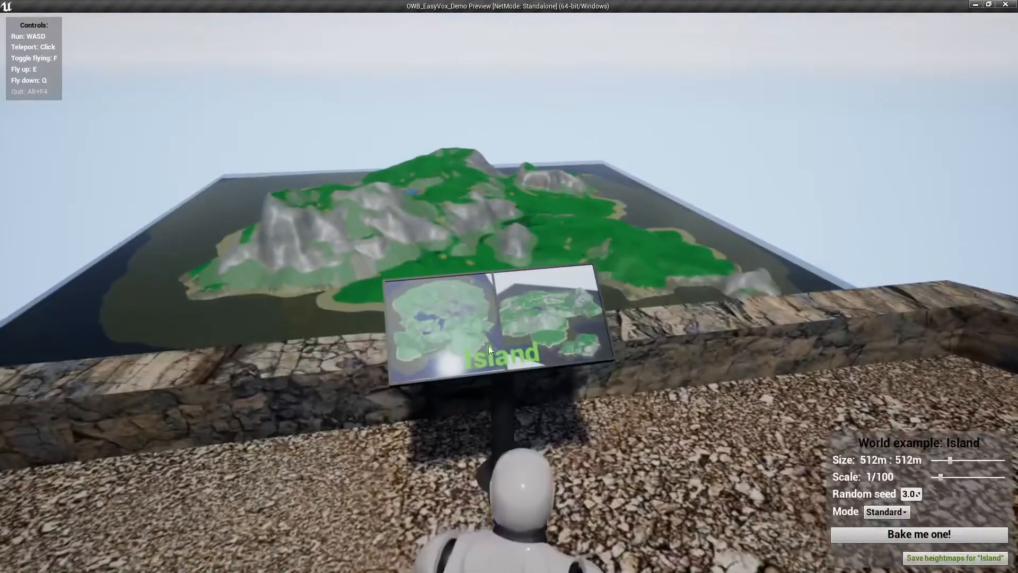
- Bake a 1km by 1km Island at 1/1 scale in Most primitive mode
{"action": "left_click", "coordinate": [885, 512]}
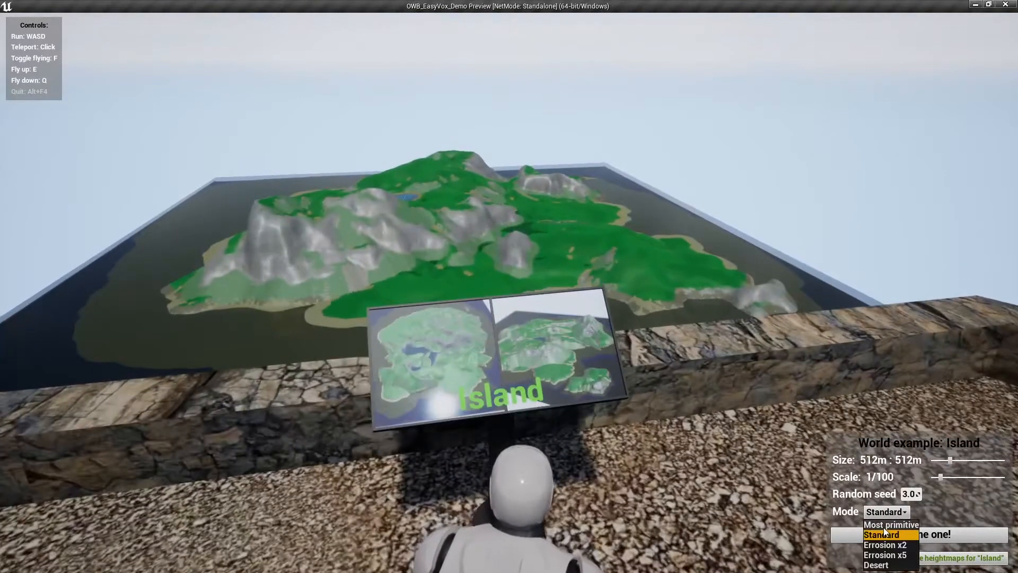
{"action": "left_click", "coordinate": [890, 525]}
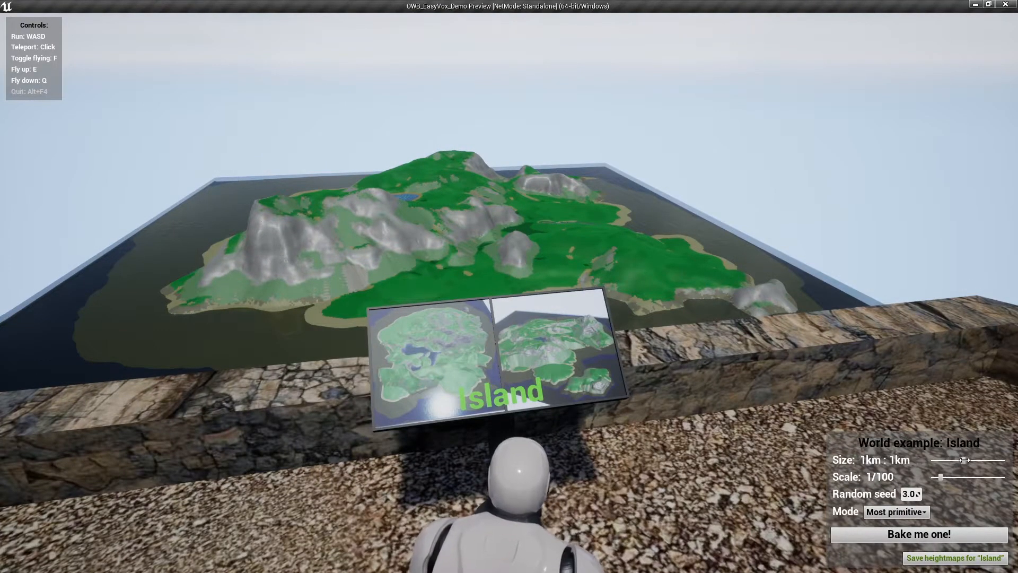
{"action": "left_click_drag", "start_coordinate": [963, 477], "coordinate": [942, 477]}
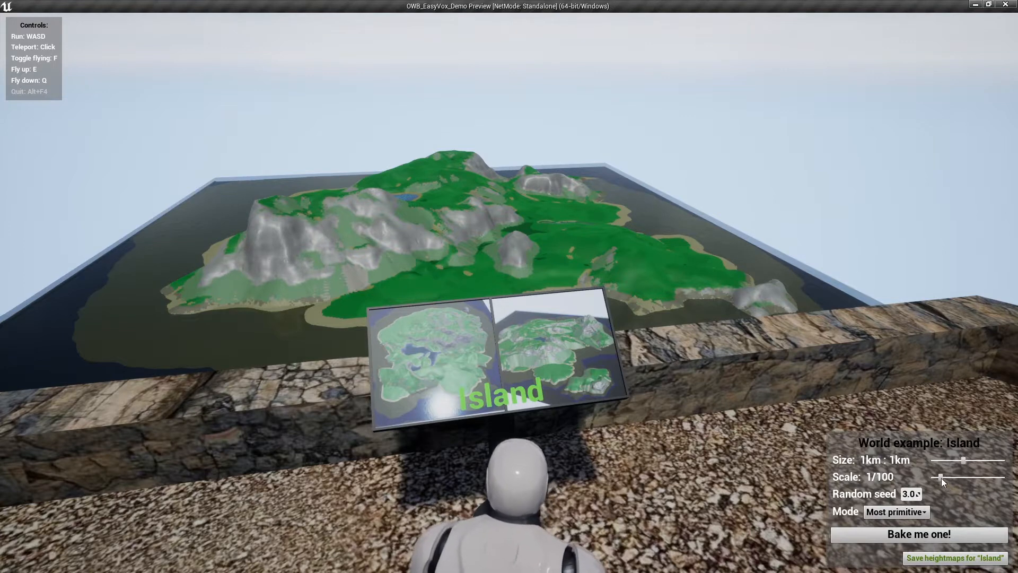
{"action": "left_click_drag", "start_coordinate": [942, 477], "coordinate": [994, 476]}
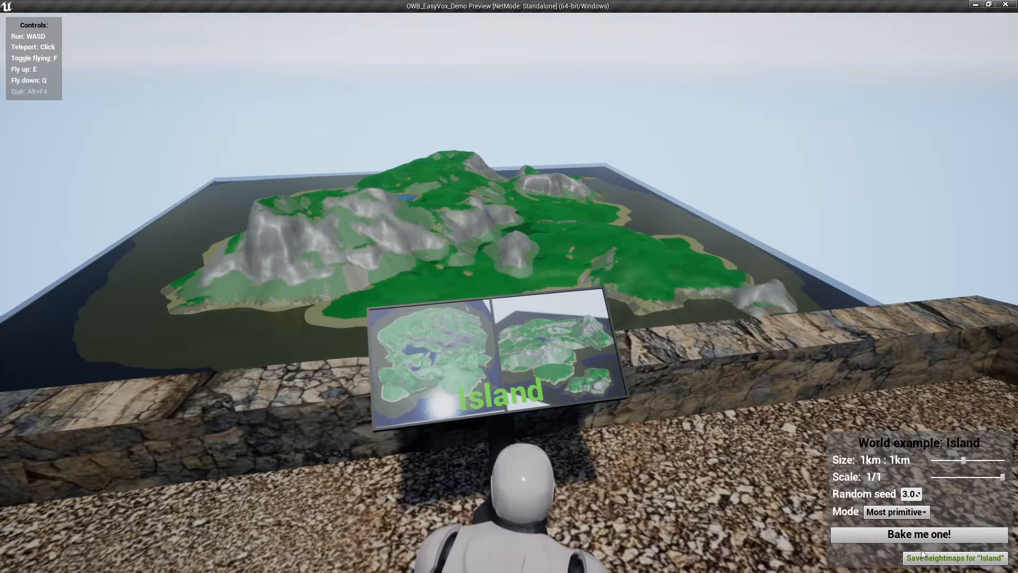
{"action": "left_click", "coordinate": [917, 534]}
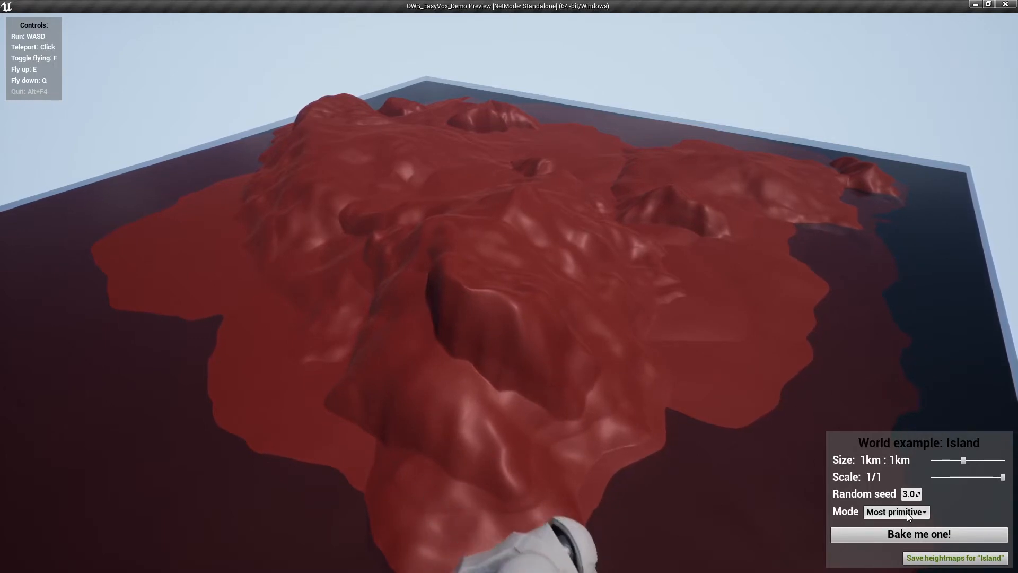
- Set the Island mode back to Standard and start baking the detailed terrain
{"action": "left_click", "coordinate": [896, 512]}
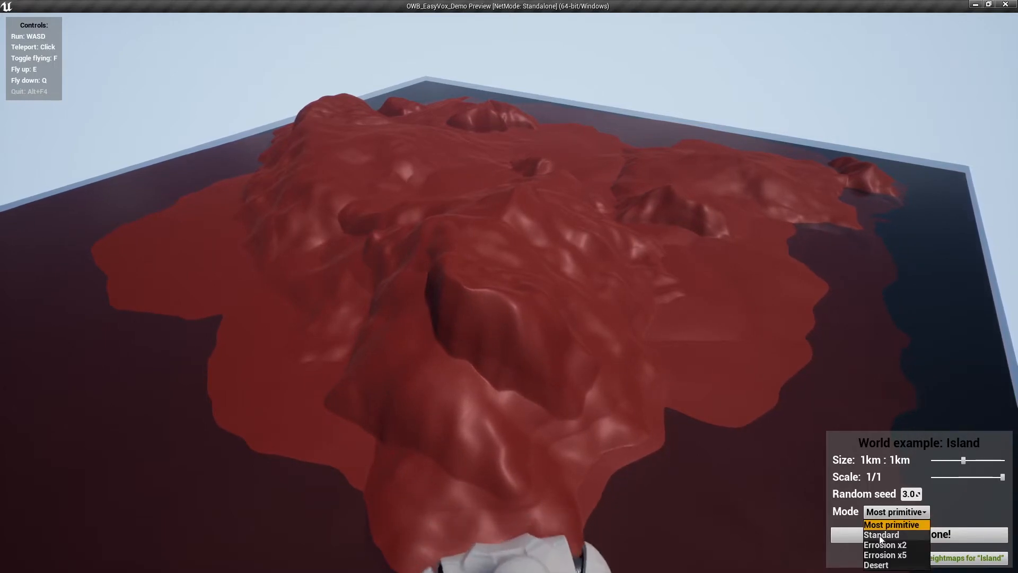
{"action": "left_click", "coordinate": [881, 535]}
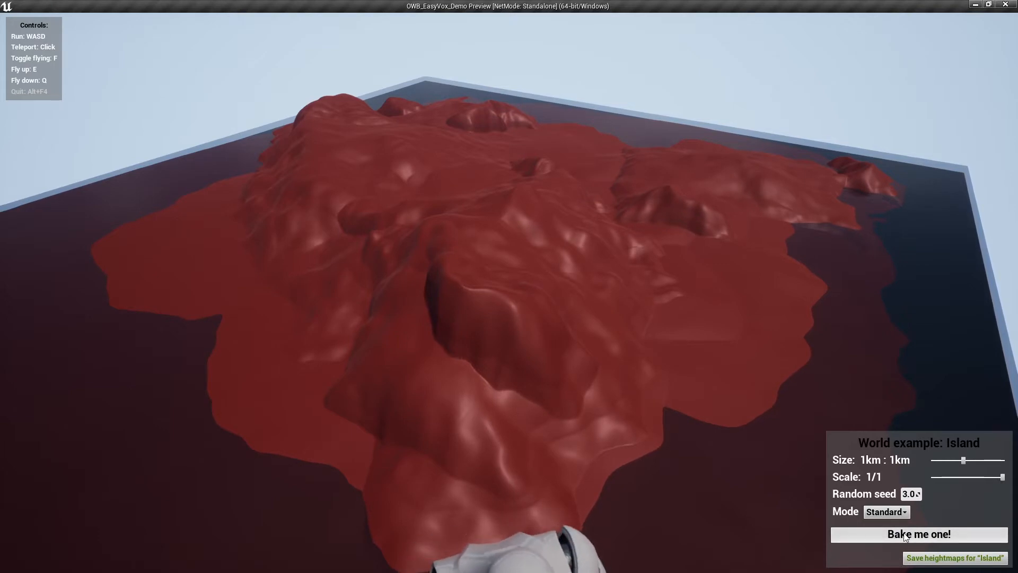
{"action": "left_click", "coordinate": [917, 534]}
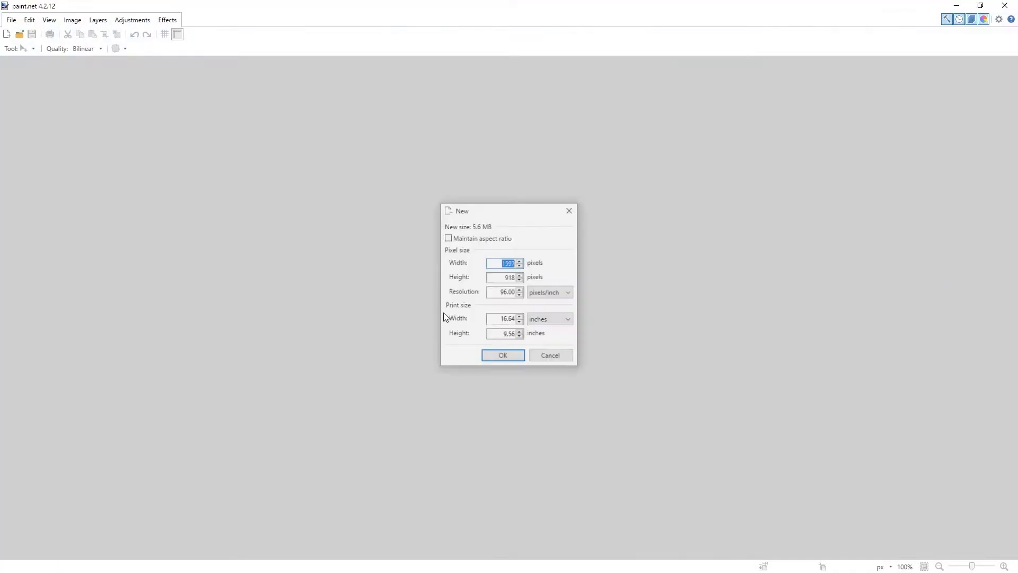
- Create a new image at clipboard size and paste the red terrain screenshot
{"action": "left_click", "coordinate": [502, 355]}
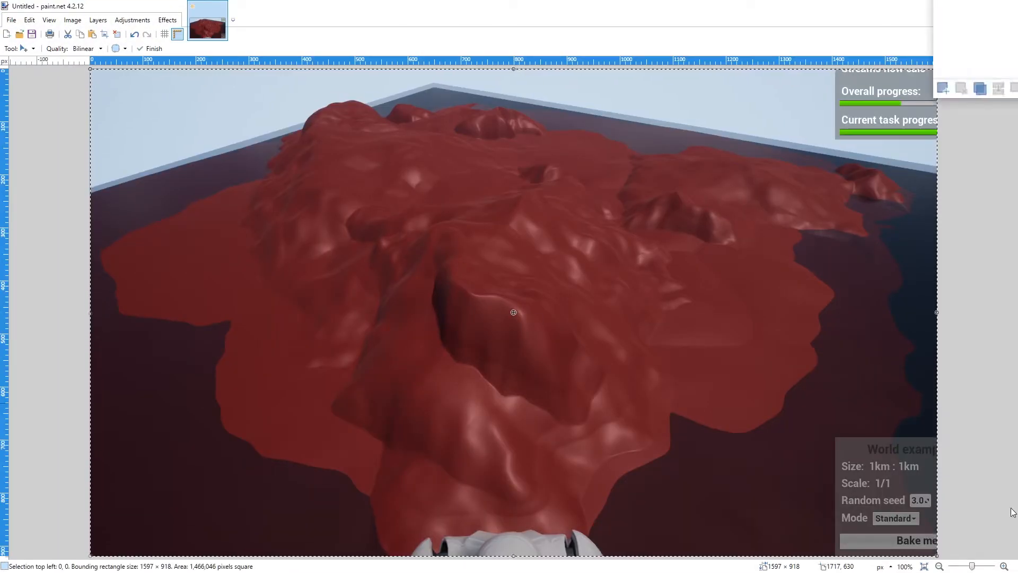
{"action": "left_click", "coordinate": [983, 19]}
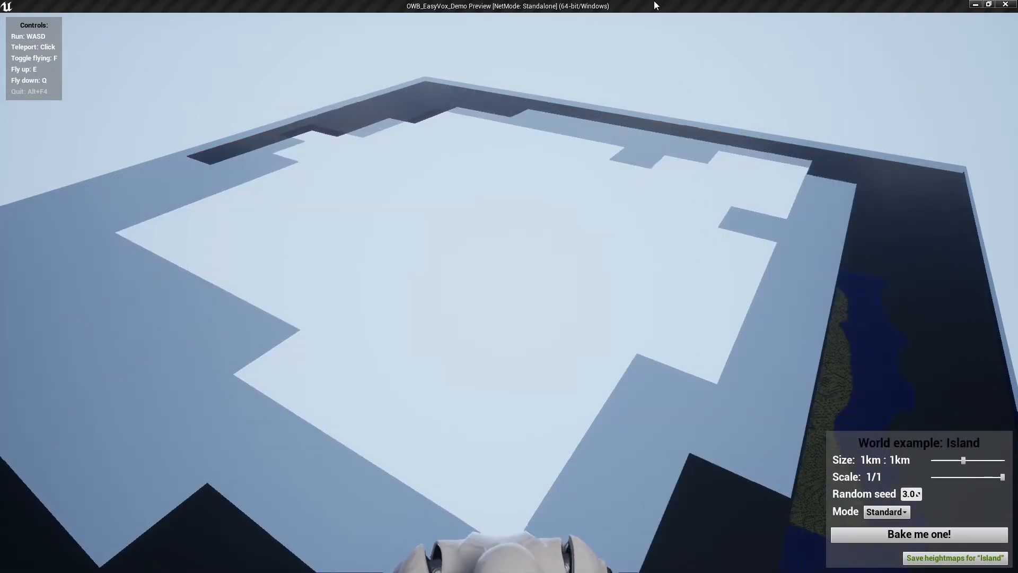
- Let the Standard-mode island finish baking and capture it from the red version's viewpoint
{"action": "left_click", "coordinate": [918, 534]}
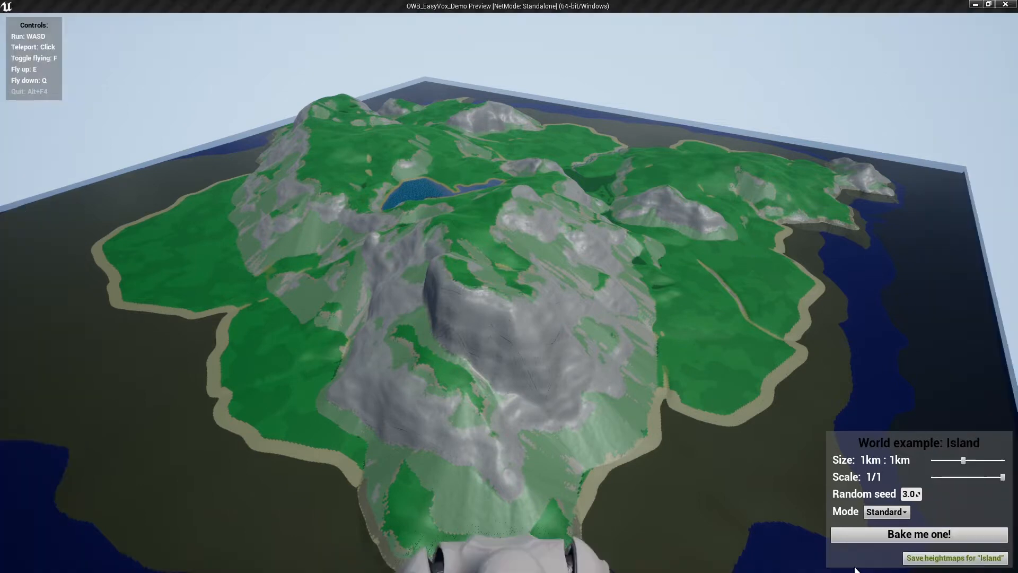
{"action": "key", "text": "alt+tab"}
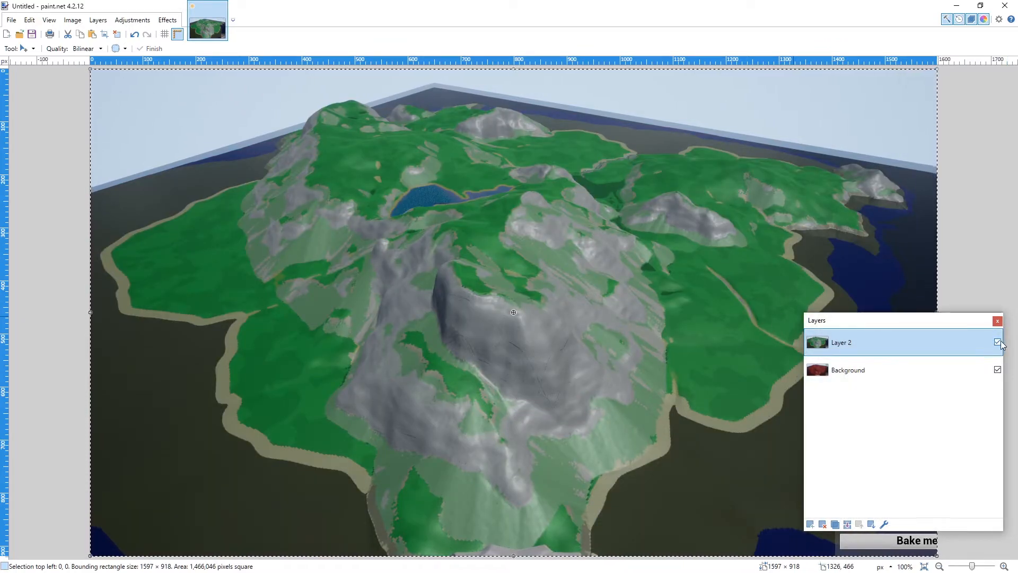
{"action": "left_click", "coordinate": [998, 343]}
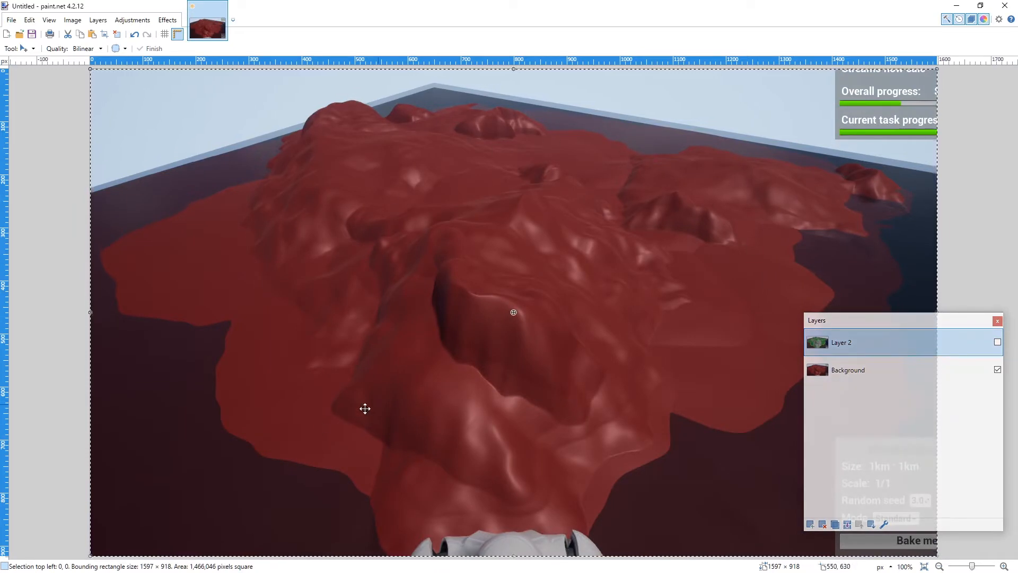
{"action": "left_click", "coordinate": [998, 342]}
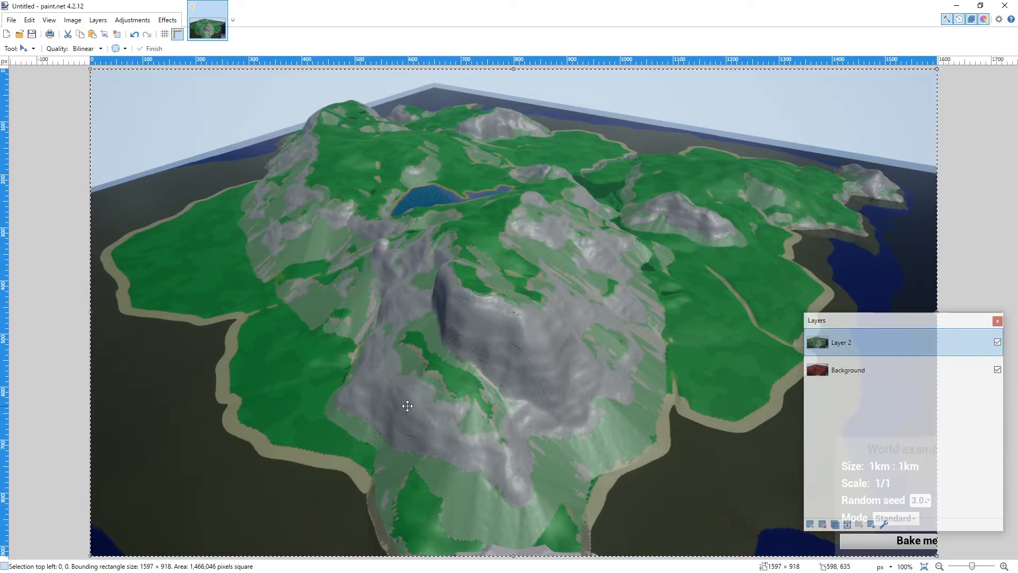
{"action": "mouse_move", "coordinate": [720, 272]}
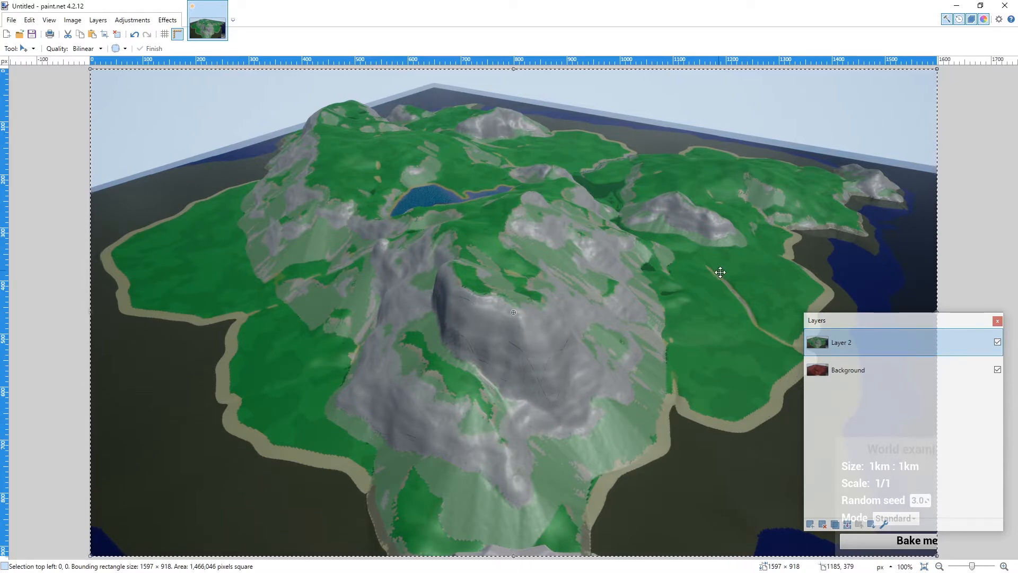
{"action": "mouse_move", "coordinate": [755, 312]}
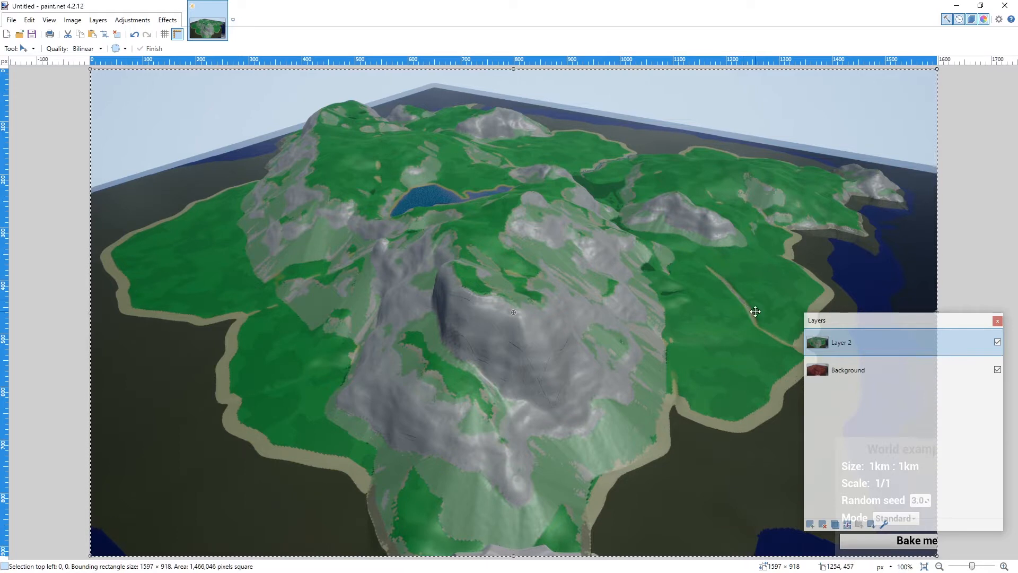
{"action": "mouse_move", "coordinate": [575, 167]}
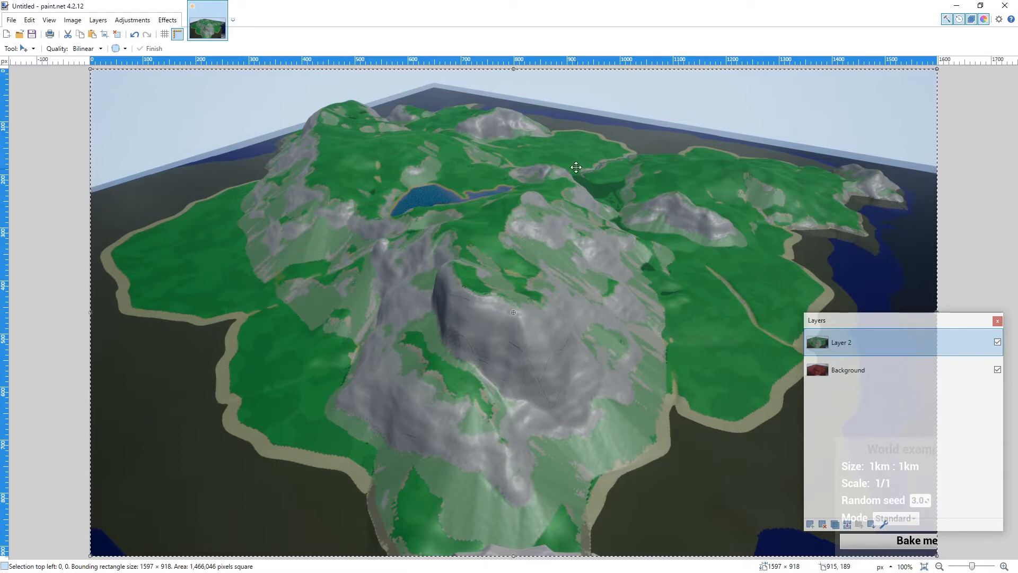
{"action": "mouse_move", "coordinate": [599, 167]}
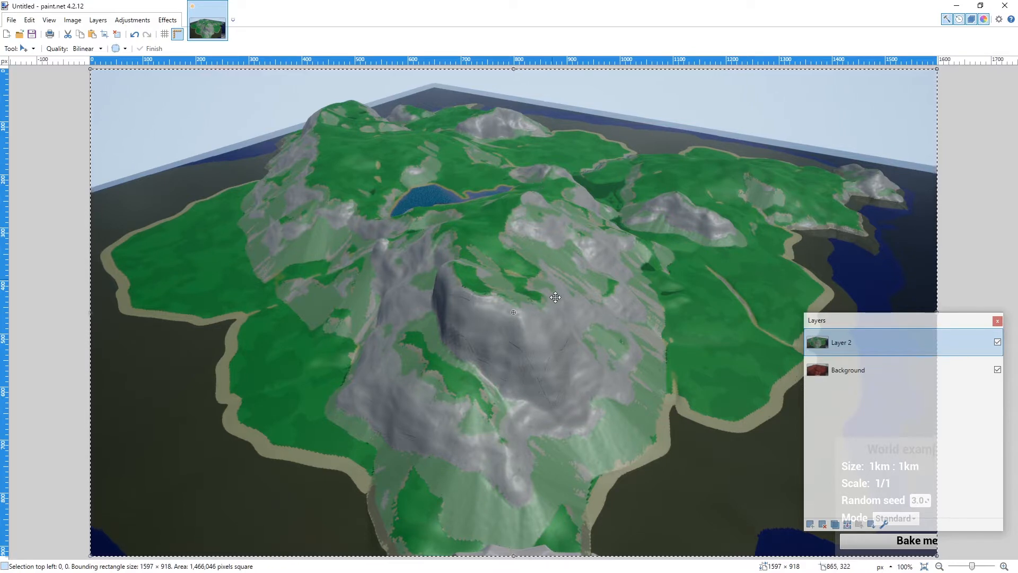
{"action": "mouse_move", "coordinate": [364, 440]}
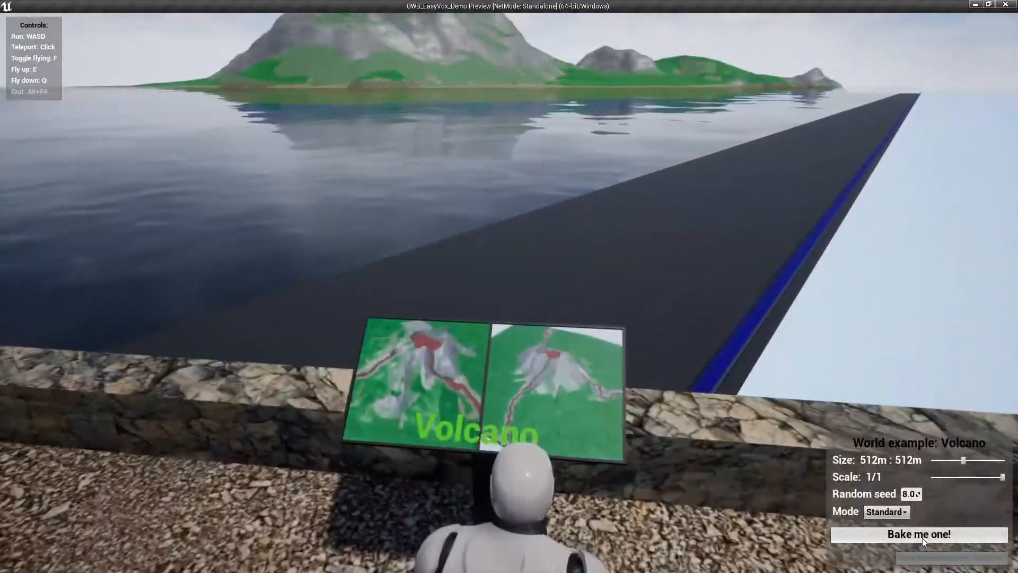
- Bake the Volcano terrain, then rebake it at 1/100 scale with random seed 13
{"action": "left_click", "coordinate": [917, 535]}
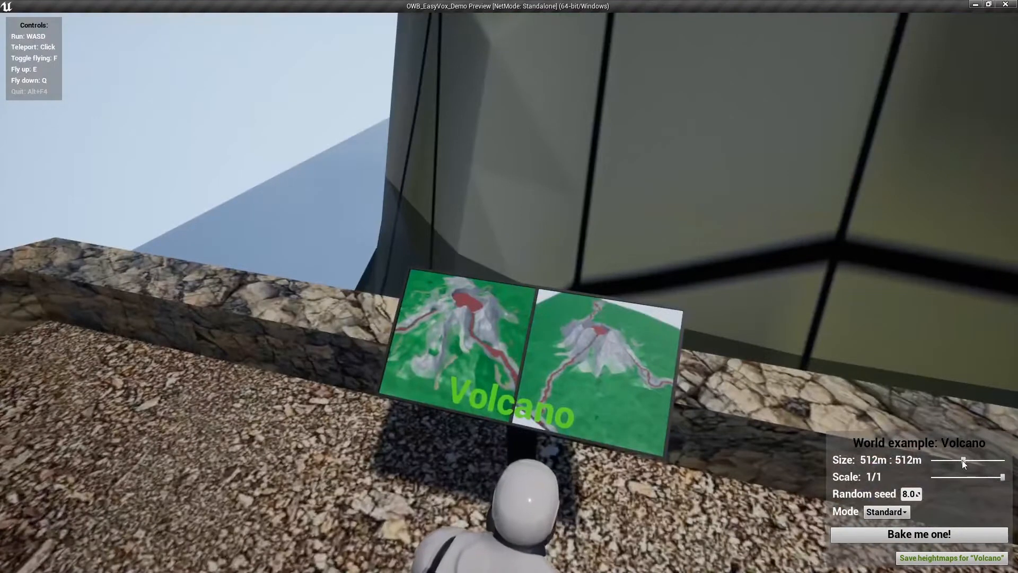
{"action": "left_click_drag", "start_coordinate": [956, 460], "coordinate": [1003, 478]}
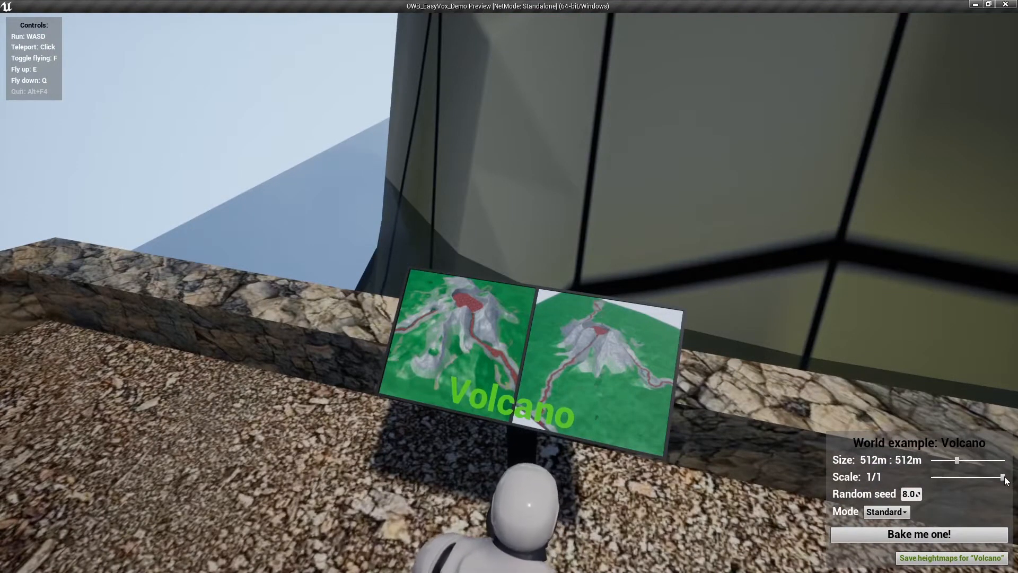
{"action": "left_click_drag", "start_coordinate": [1002, 476], "coordinate": [940, 476]}
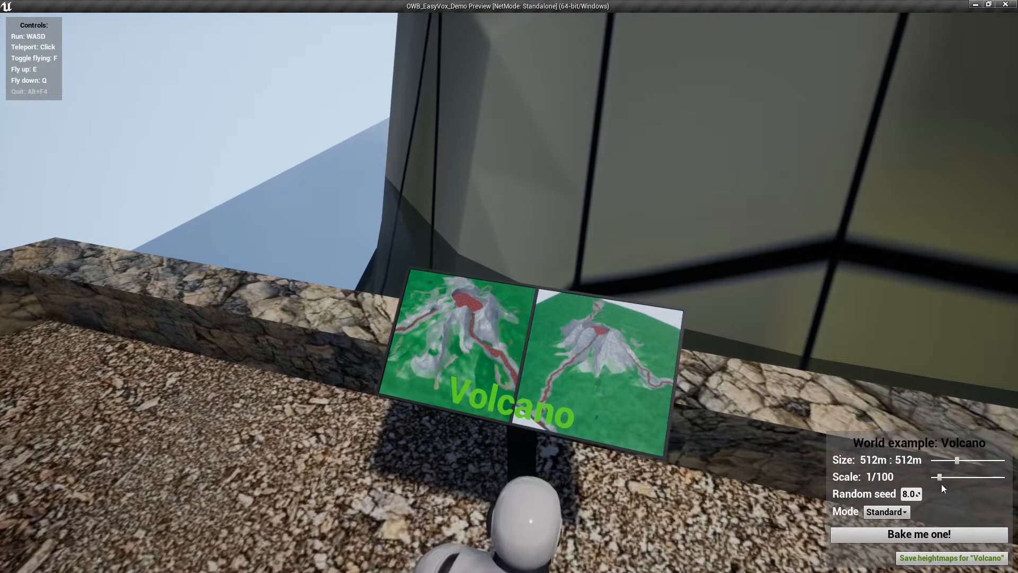
{"action": "left_click", "coordinate": [918, 534]}
{"action": "type", "text": "13"}
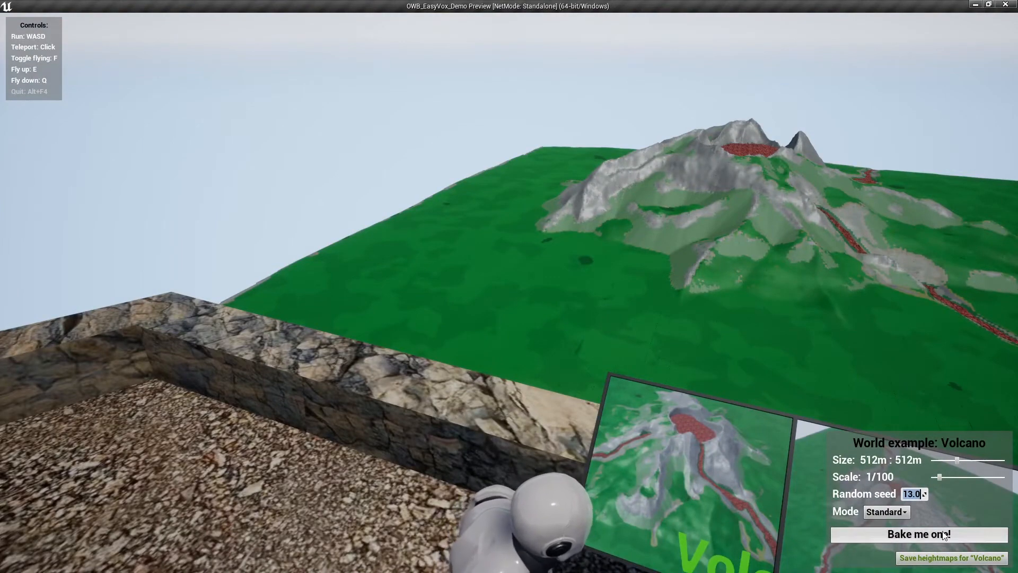
{"action": "left_click", "coordinate": [918, 534]}
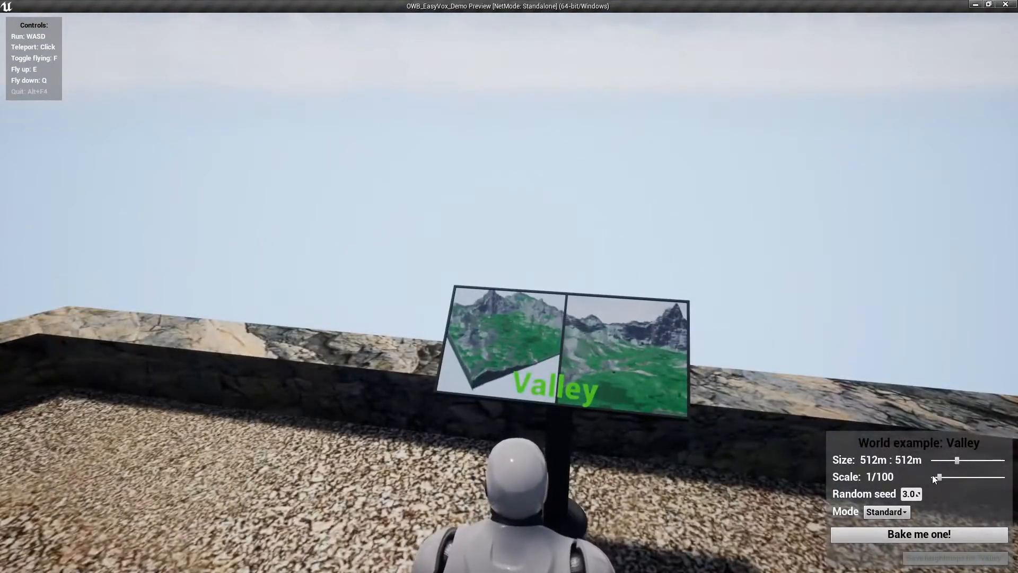
- Bake the Valley terrain and enlarge its world to 2km by 2km at 1/5 scale
{"action": "left_click", "coordinate": [918, 534]}
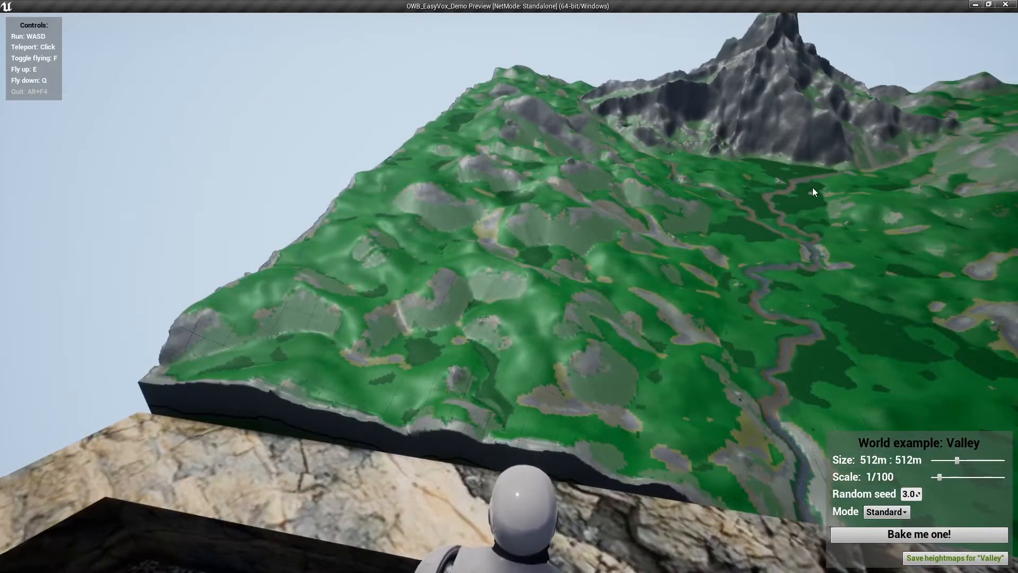
{"action": "mouse_move", "coordinate": [682, 394]}
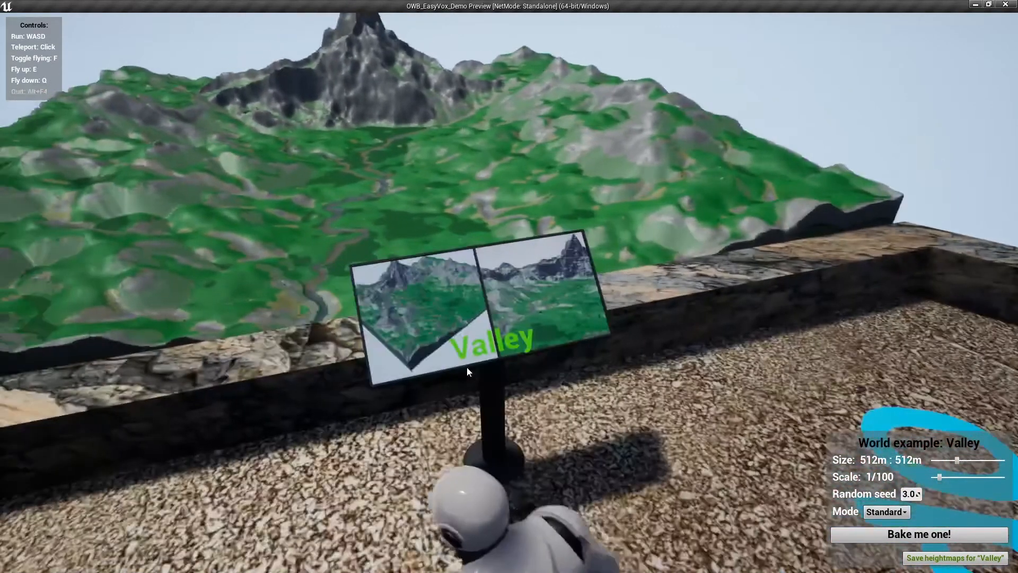
{"action": "left_click_drag", "start_coordinate": [960, 459], "coordinate": [987, 460]}
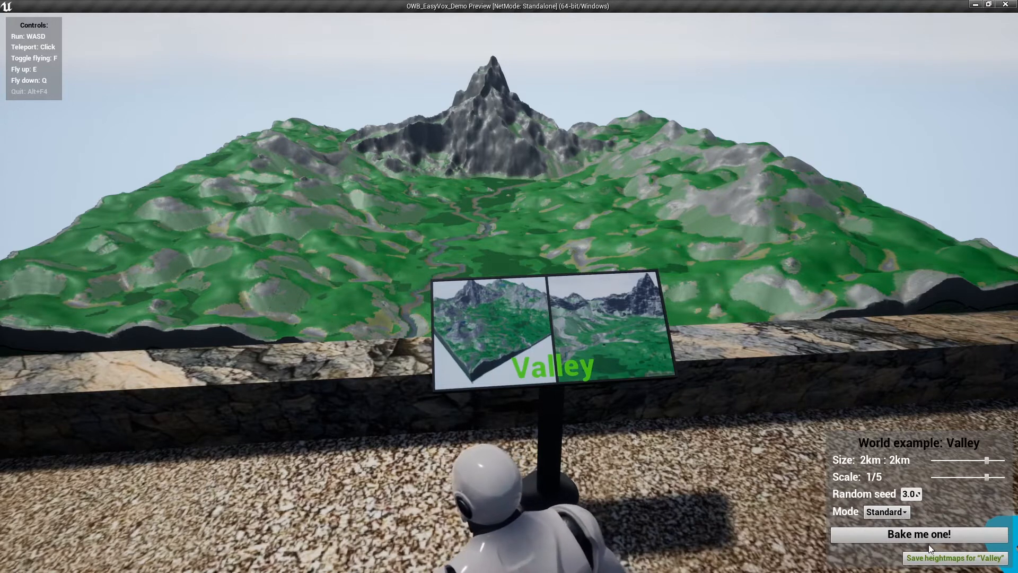
- Bake the 2km by 2km Valley at 1/5 scale with lakes and a central peak
{"action": "left_click", "coordinate": [918, 534]}
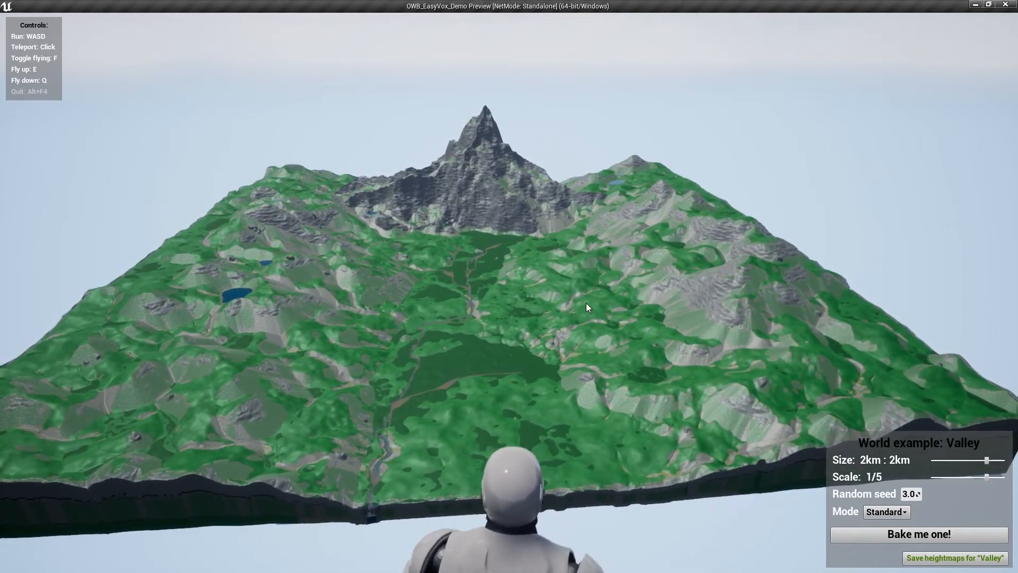
{"action": "key", "text": "alt+tab"}
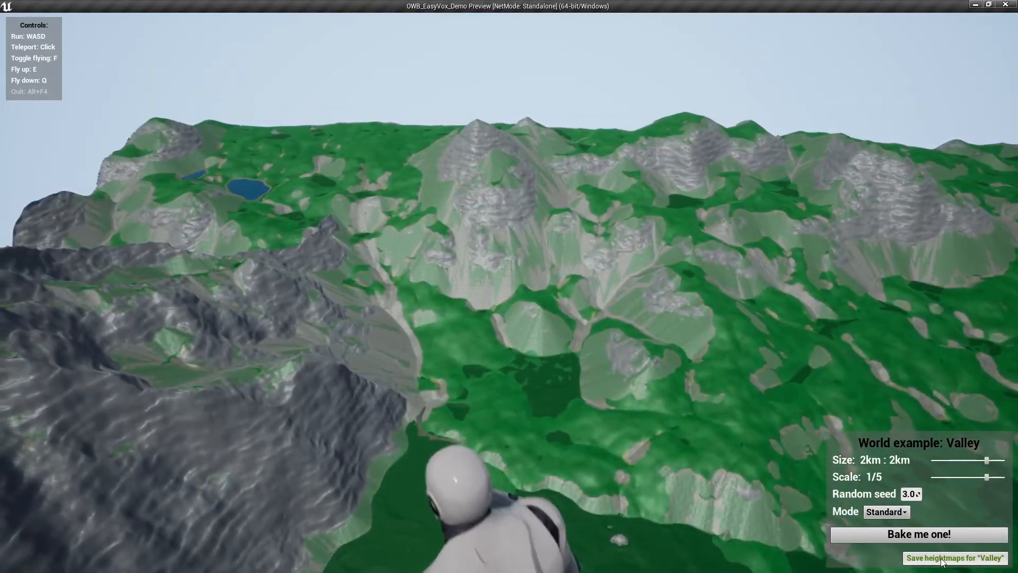
{"action": "left_click", "coordinate": [953, 557]}
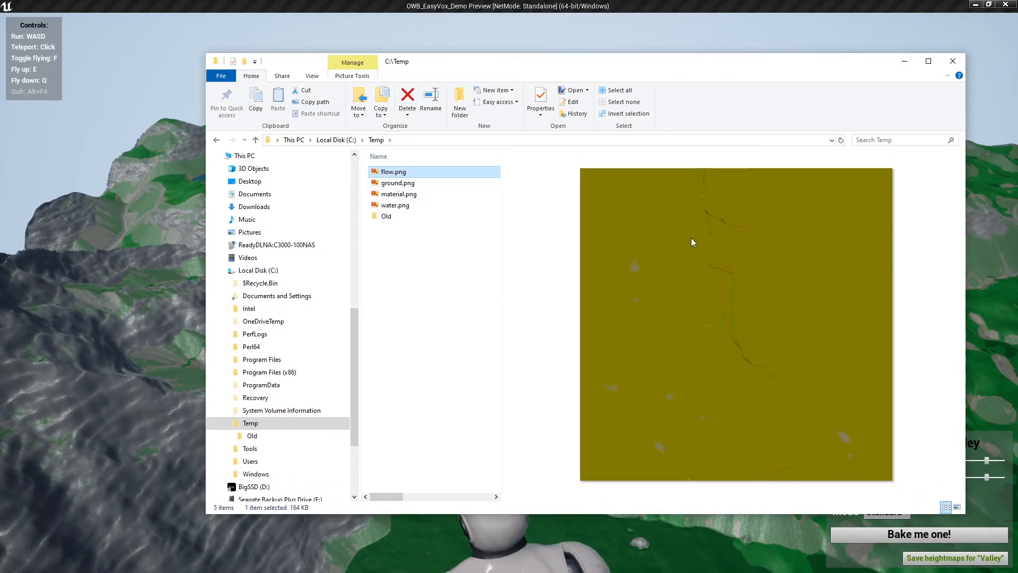
{"action": "mouse_move", "coordinate": [637, 274]}
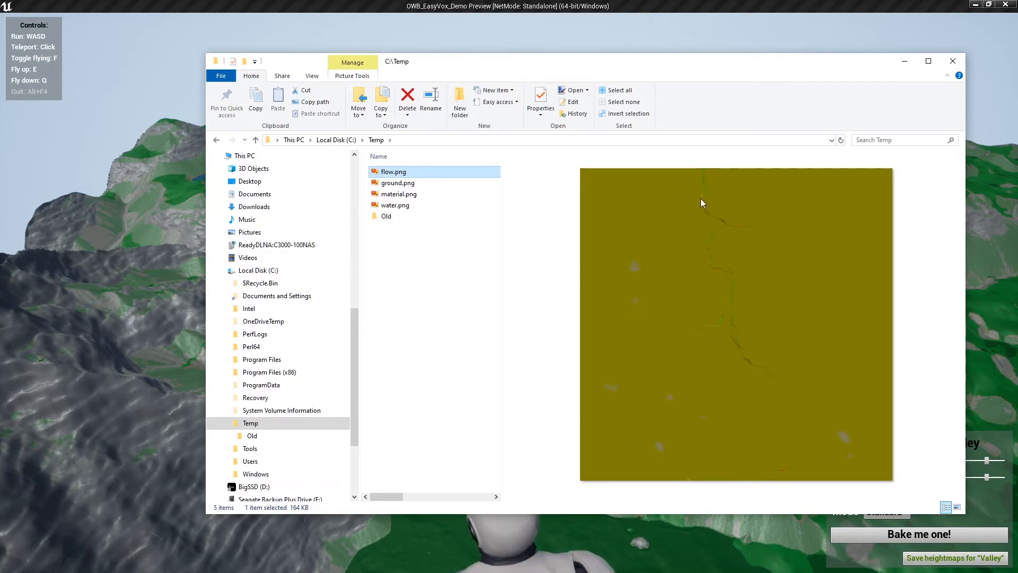
- Preview ground.png and material.png heightmaps in C:\Temp
{"action": "left_click", "coordinate": [397, 182]}
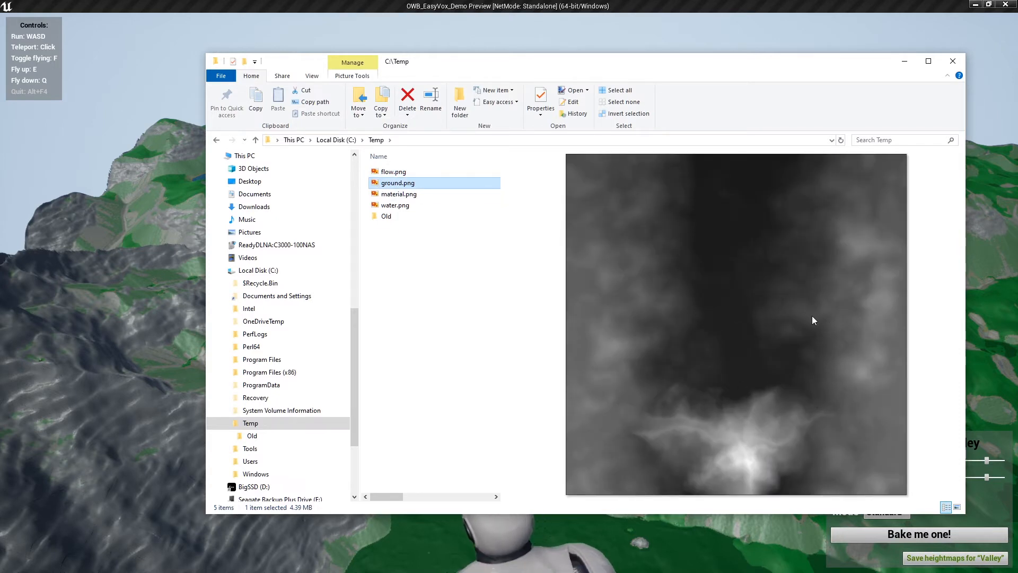
{"action": "left_click", "coordinate": [399, 194]}
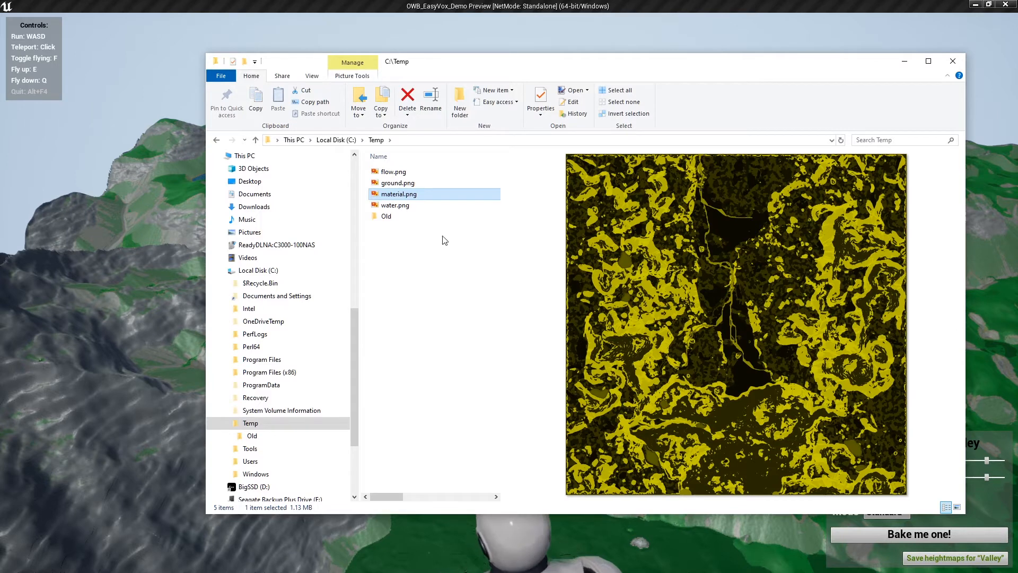
- Preview water.png in C:\Temp showing the exported river and lakes map
{"action": "left_click", "coordinate": [394, 204]}
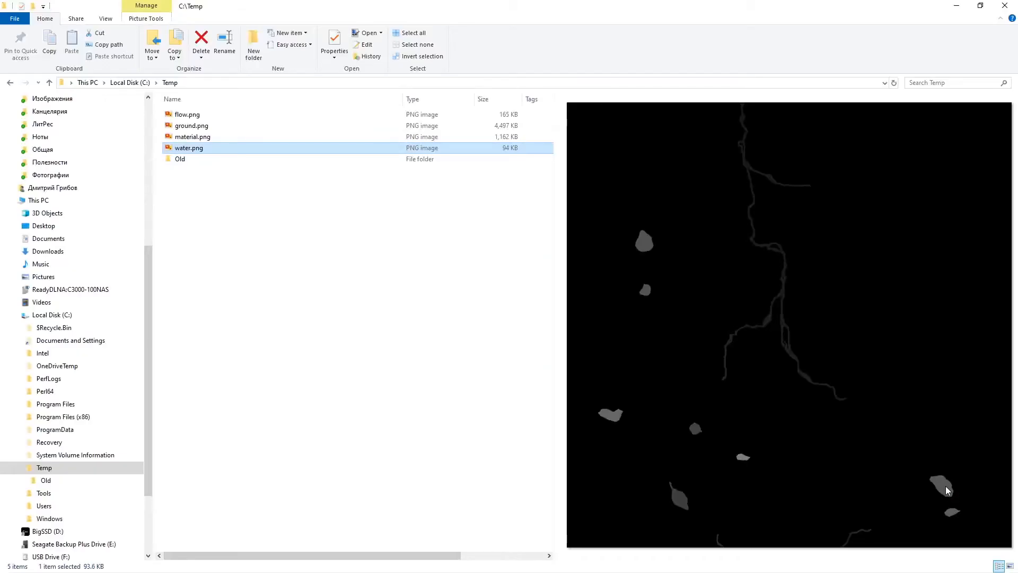
{"action": "mouse_move", "coordinate": [937, 484]}
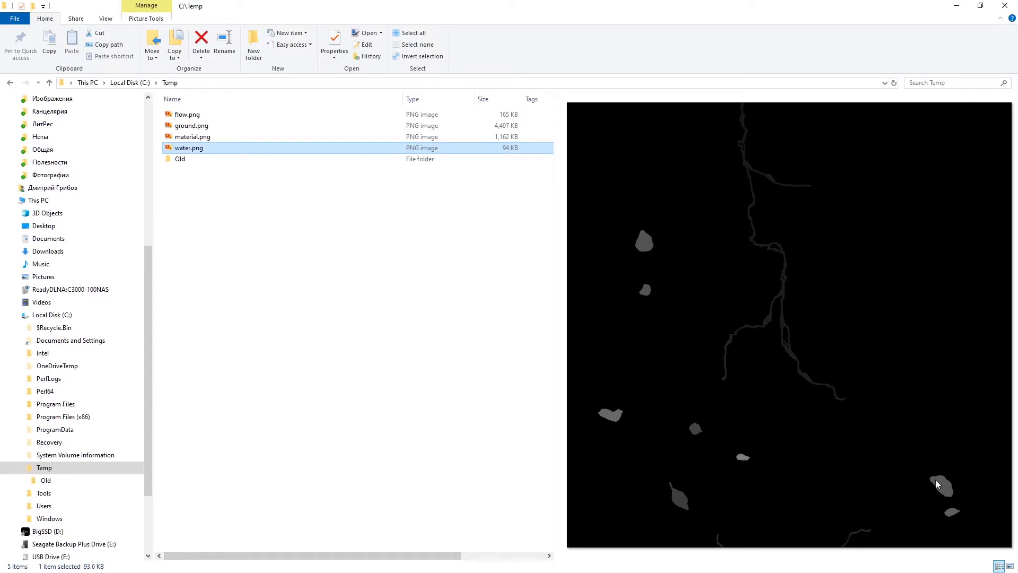
{"action": "left_click", "coordinate": [193, 137]}
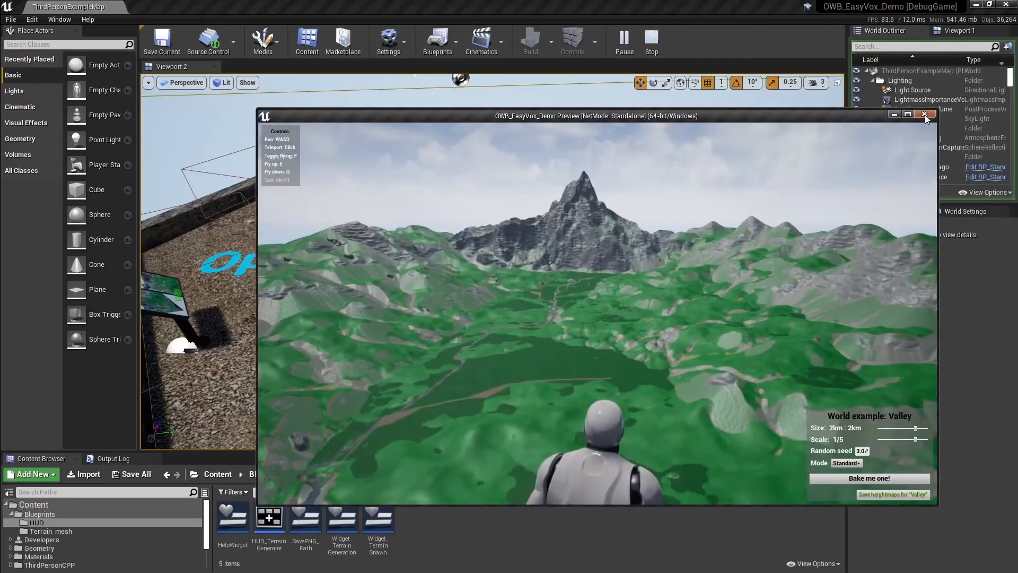
- Close the standalone Valley demo window, returning to the editor's level viewport
{"action": "left_click", "coordinate": [925, 115]}
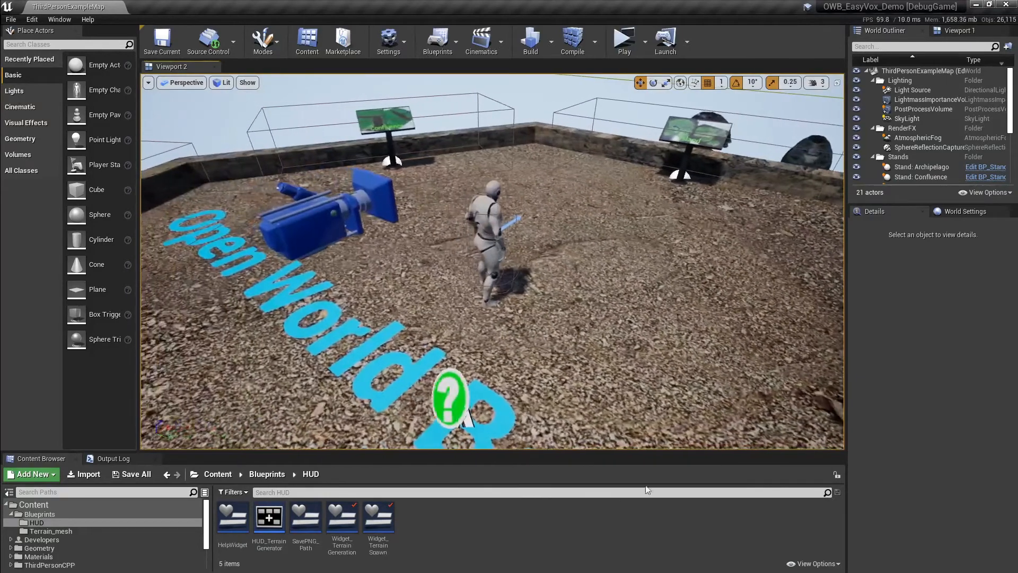
- Bring up the terrain spawn control widget blueprint and pan its Event Graph to the Bakery setup block
{"action": "double_click", "coordinate": [378, 516]}
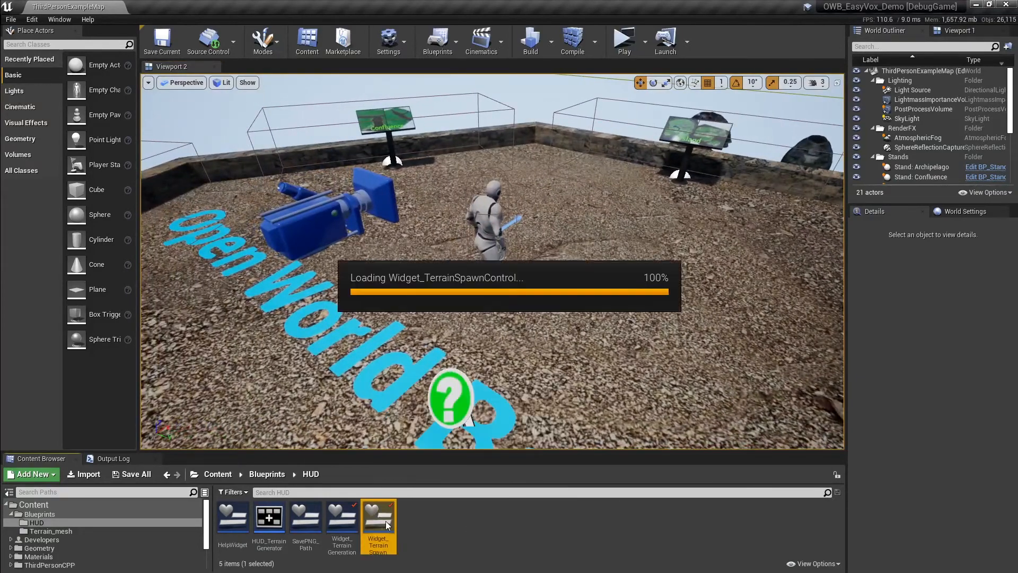
{"action": "double_click", "coordinate": [377, 516]}
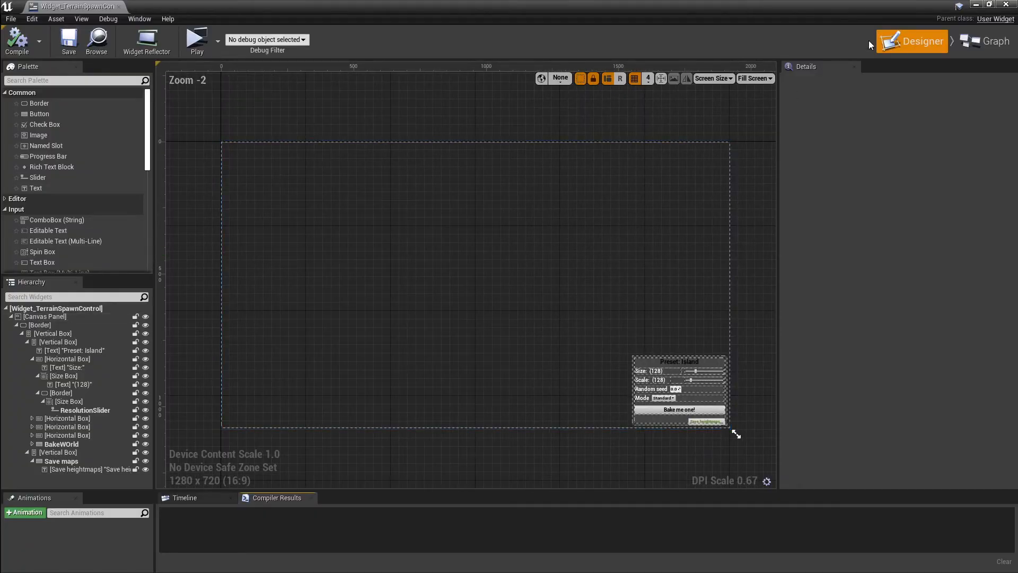
{"action": "left_click", "coordinate": [989, 41]}
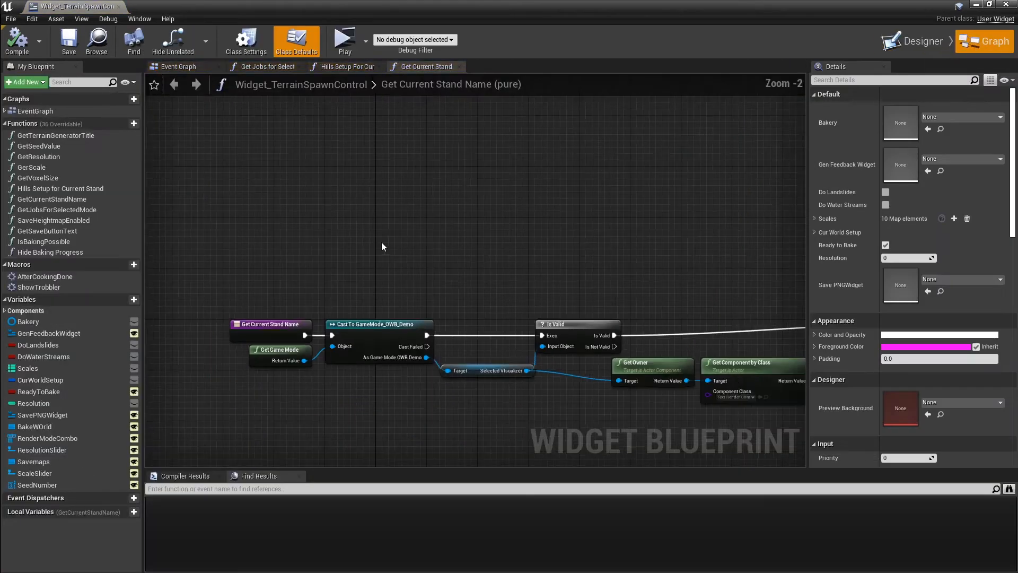
{"action": "left_click", "coordinate": [176, 67]}
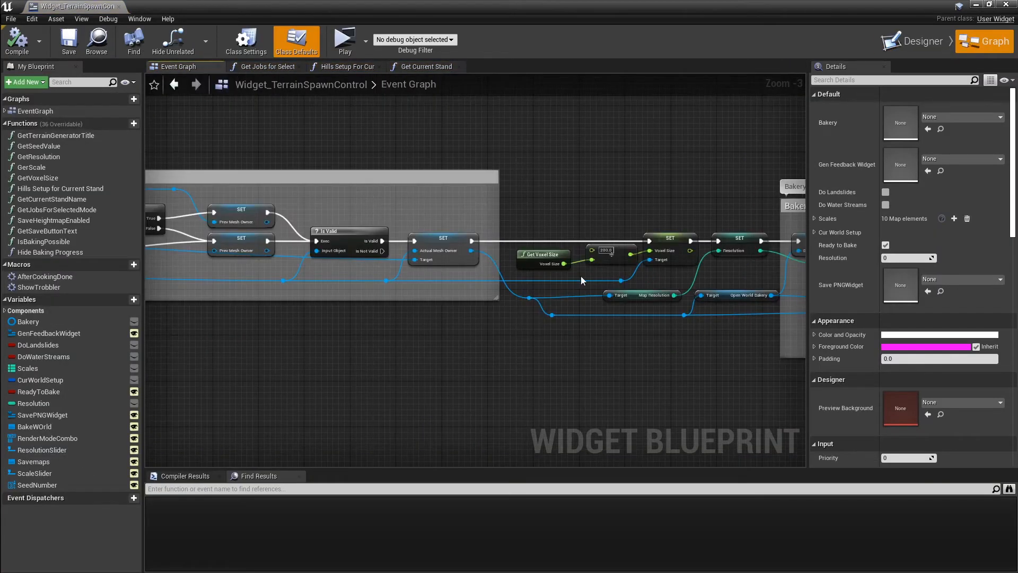
{"action": "scroll", "scroll_direction": "down", "scroll_amount": 3}
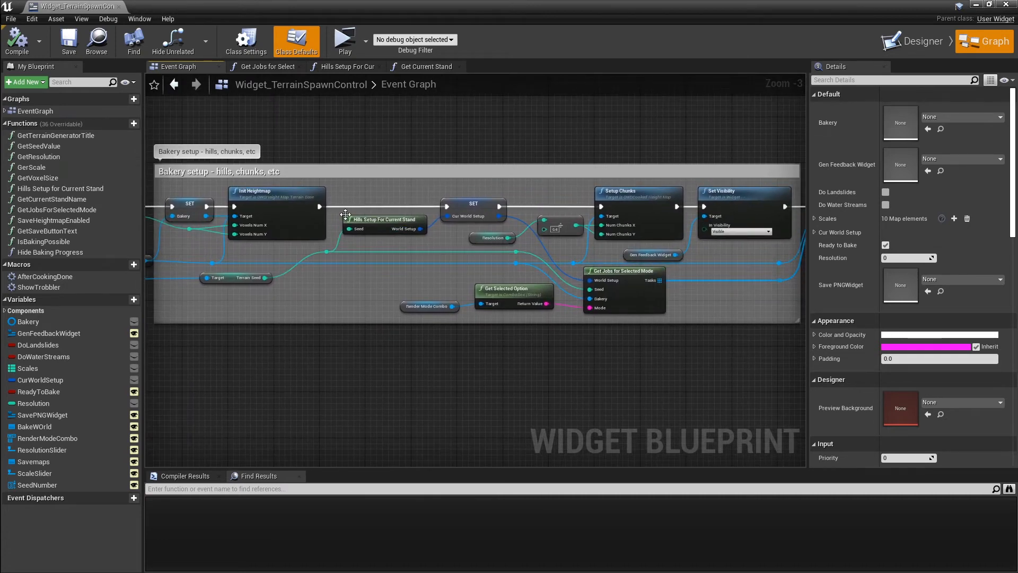
{"action": "mouse_move", "coordinate": [273, 193]}
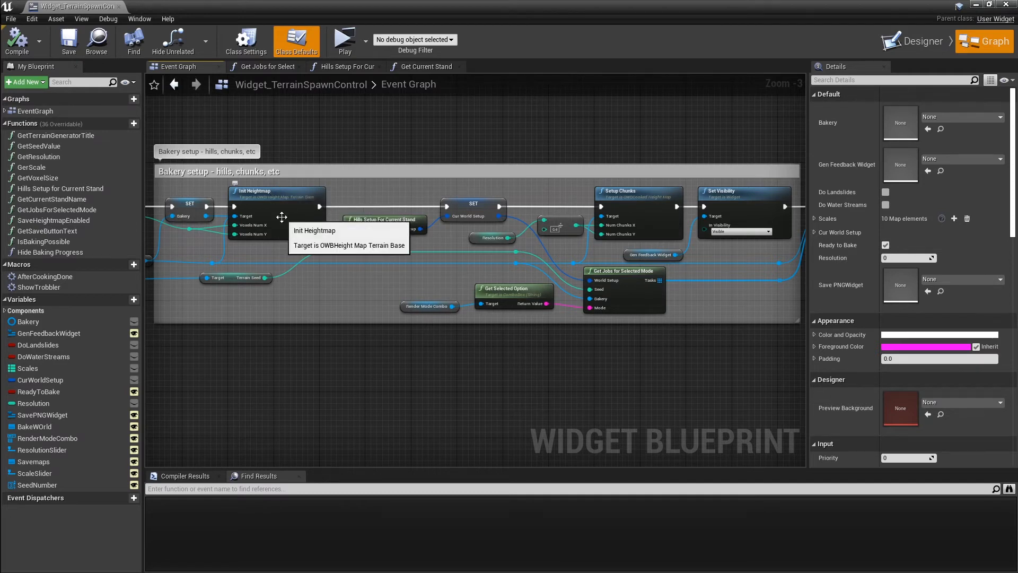
{"action": "mouse_move", "coordinate": [741, 217]}
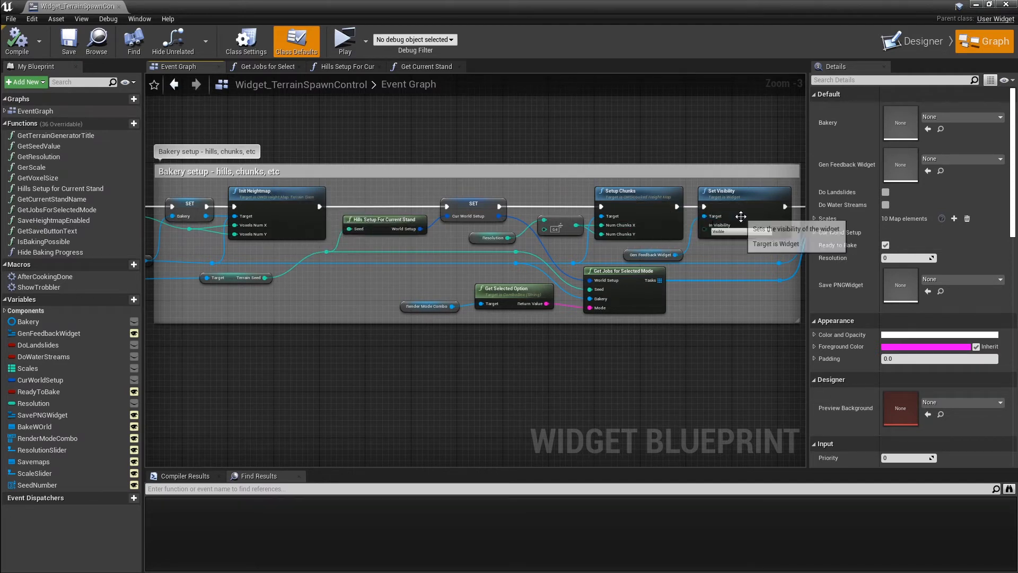
{"action": "mouse_move", "coordinate": [631, 282]}
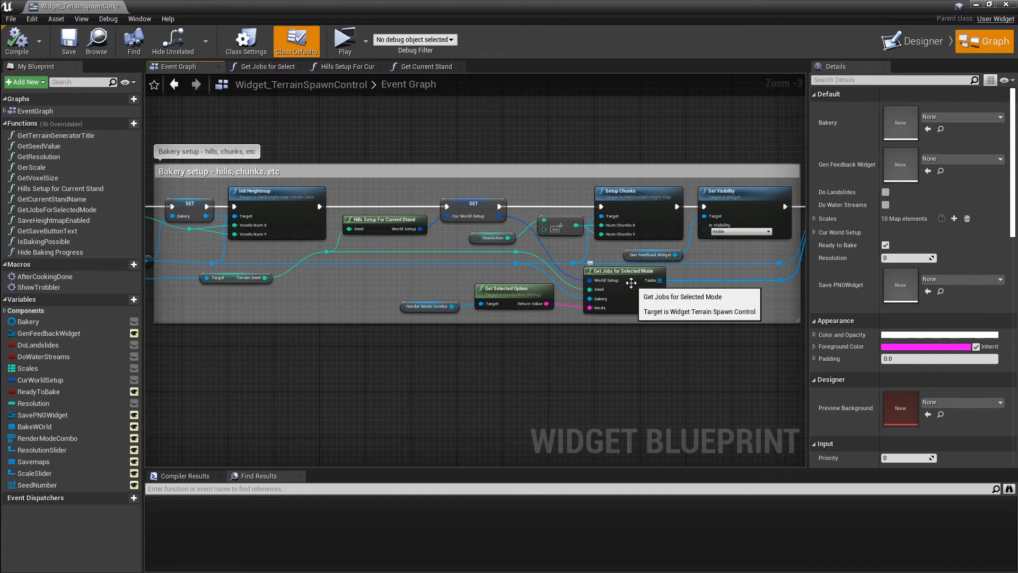
- Enter the Get Jobs for Selected Mode function graph from the bakery setup
{"action": "left_click", "coordinate": [268, 66]}
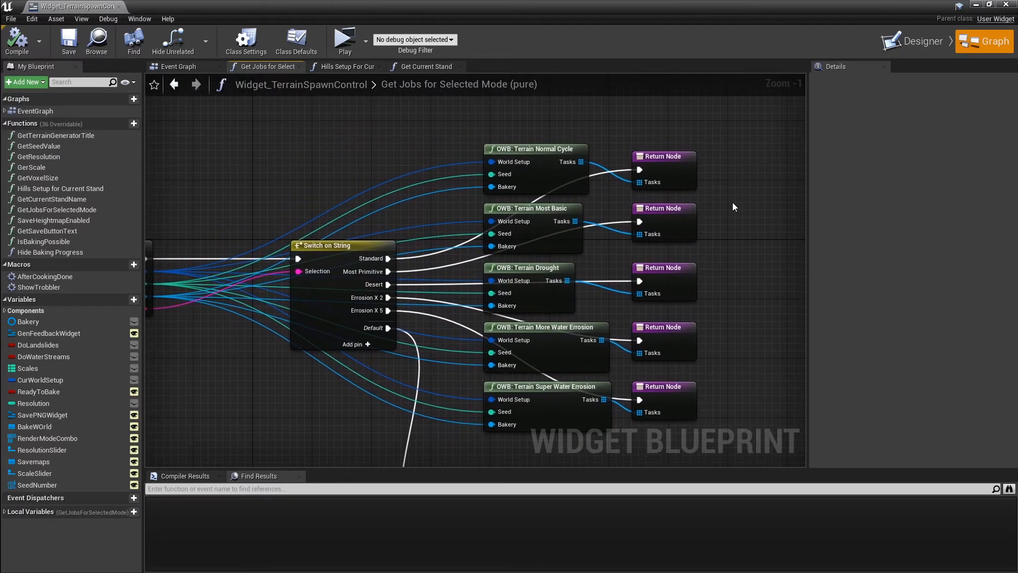
{"action": "mouse_move", "coordinate": [676, 248]}
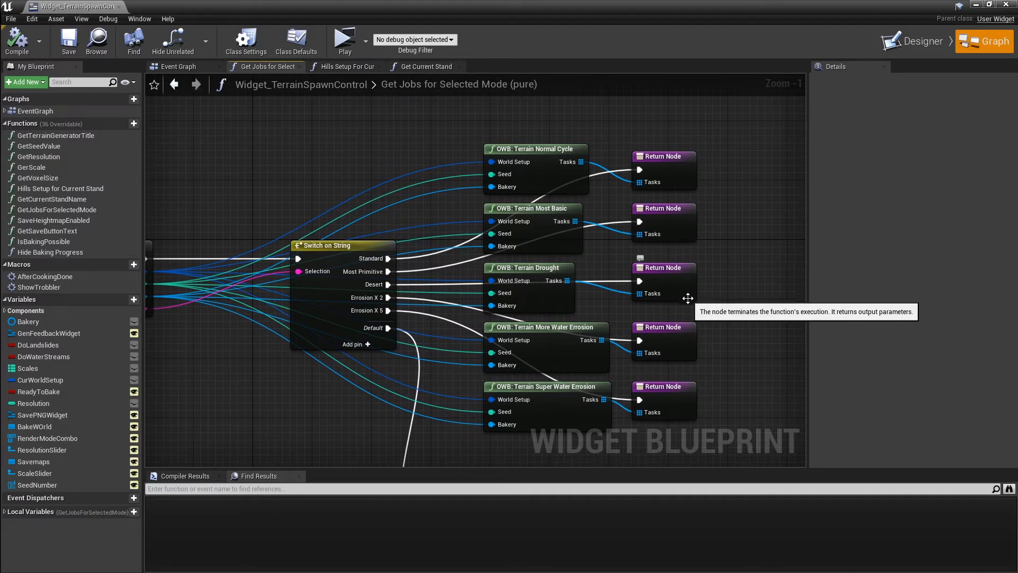
{"action": "mouse_move", "coordinate": [308, 76]}
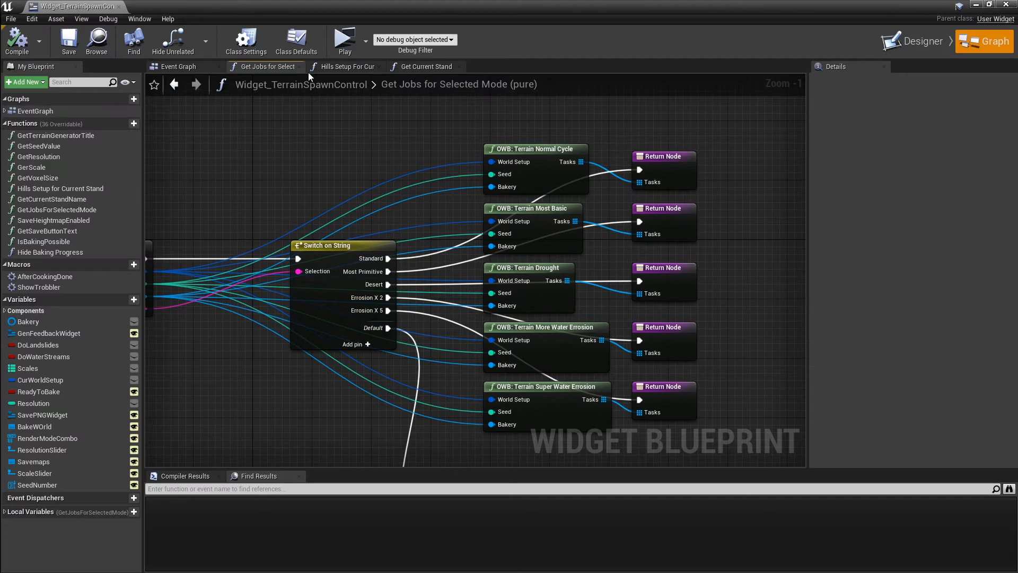
{"action": "mouse_move", "coordinate": [567, 176]}
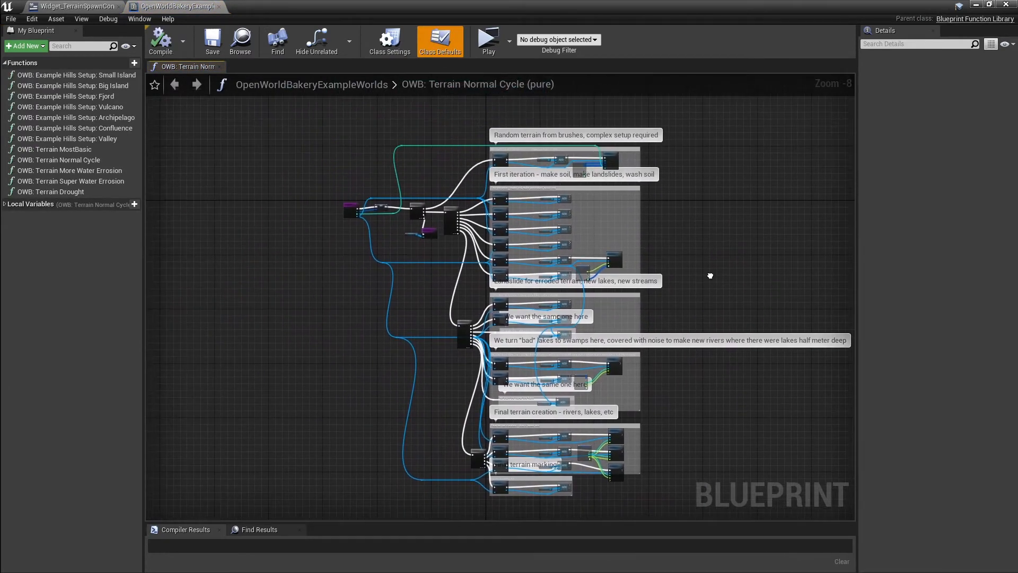
- Browse the Normal Cycle and water erosion terrain graphs, then bring up the Terrain Drought function
{"action": "scroll", "scroll_direction": "down", "scroll_amount": 3}
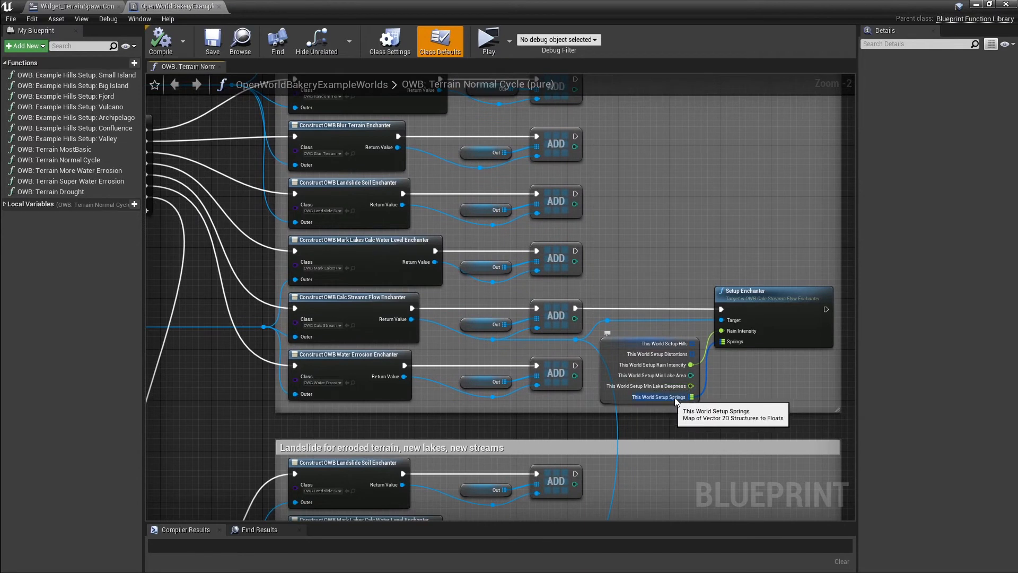
{"action": "mouse_move", "coordinate": [750, 361]}
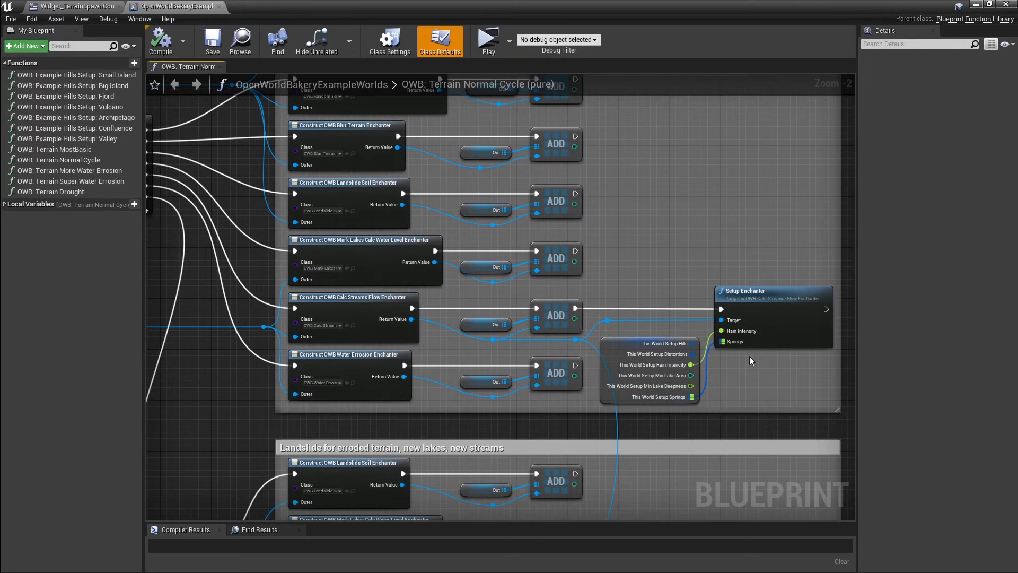
{"action": "mouse_move", "coordinate": [746, 360]}
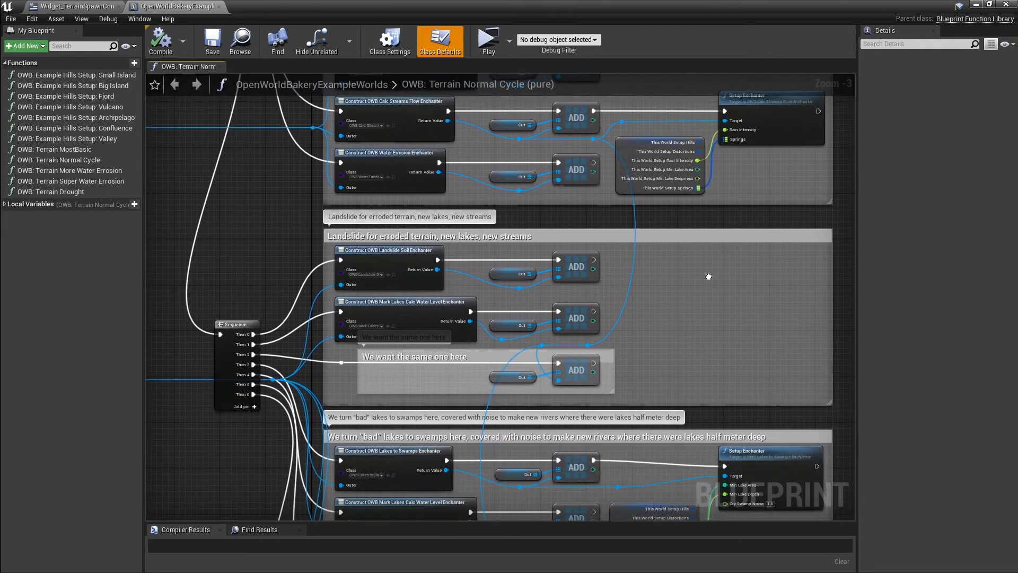
{"action": "scroll", "scroll_direction": "down", "scroll_amount": 3}
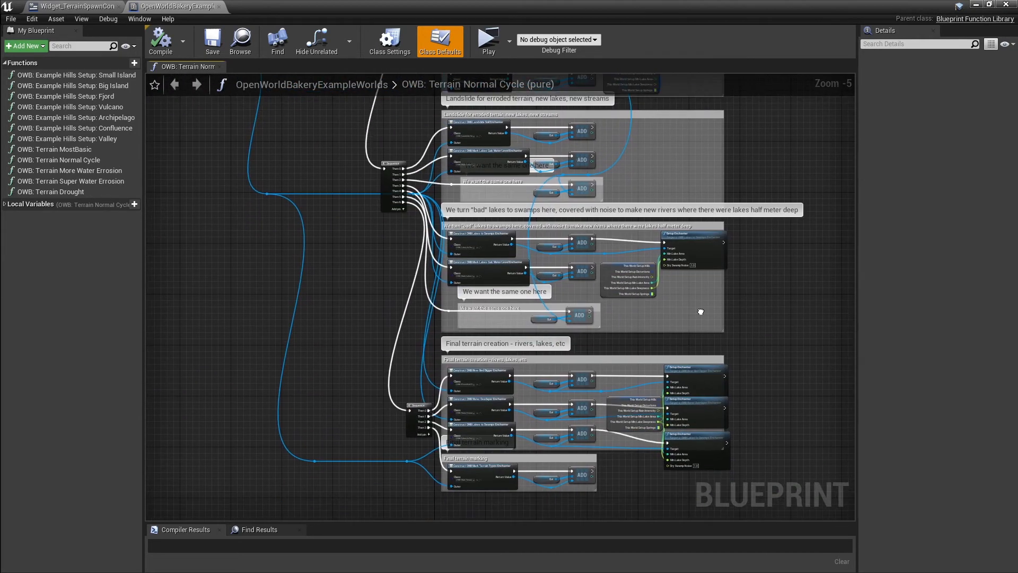
{"action": "scroll", "scroll_direction": "down", "scroll_amount": 3}
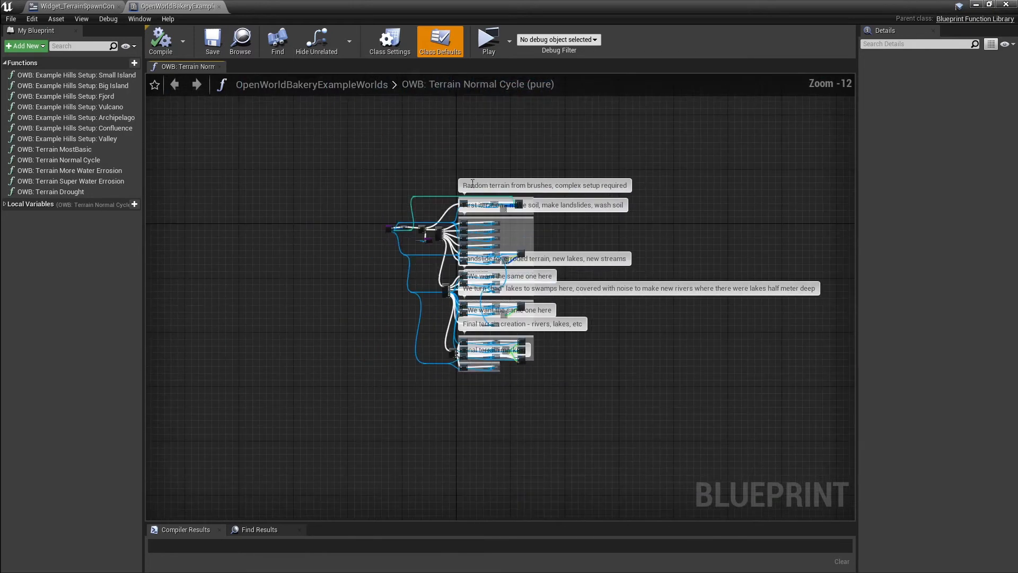
{"action": "mouse_move", "coordinate": [57, 148]}
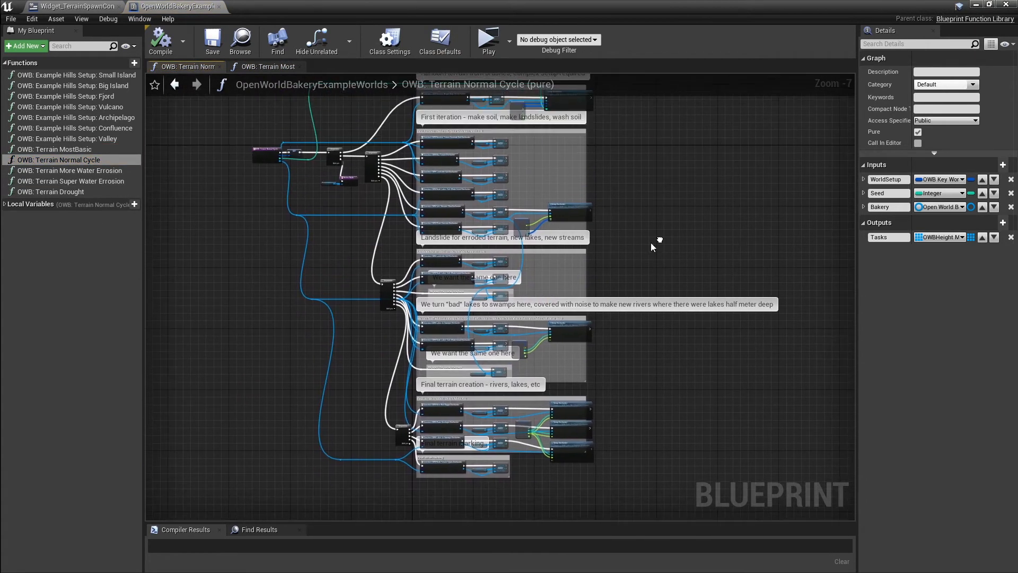
{"action": "scroll", "scroll_direction": "down", "scroll_amount": 3}
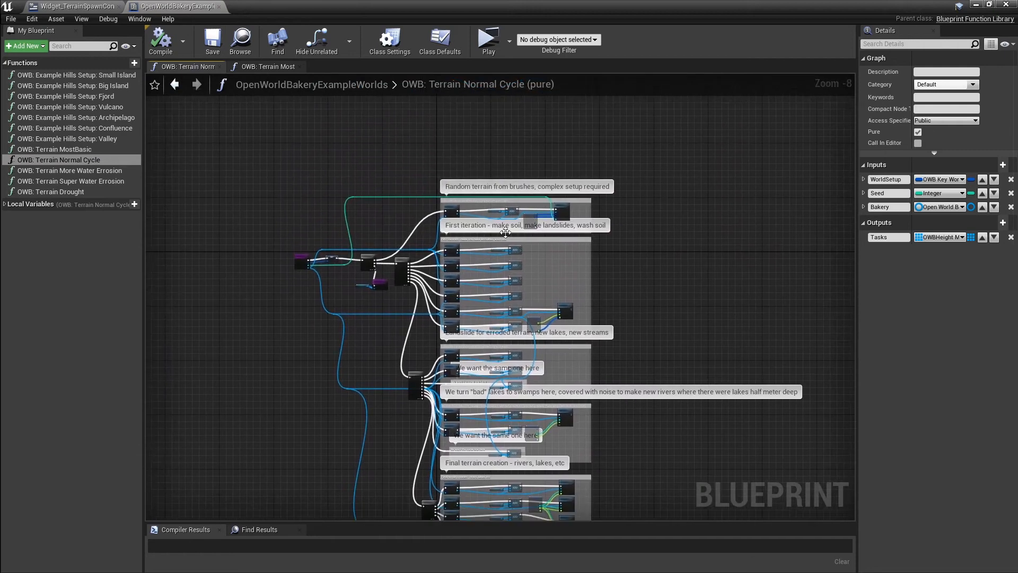
{"action": "mouse_move", "coordinate": [70, 170]}
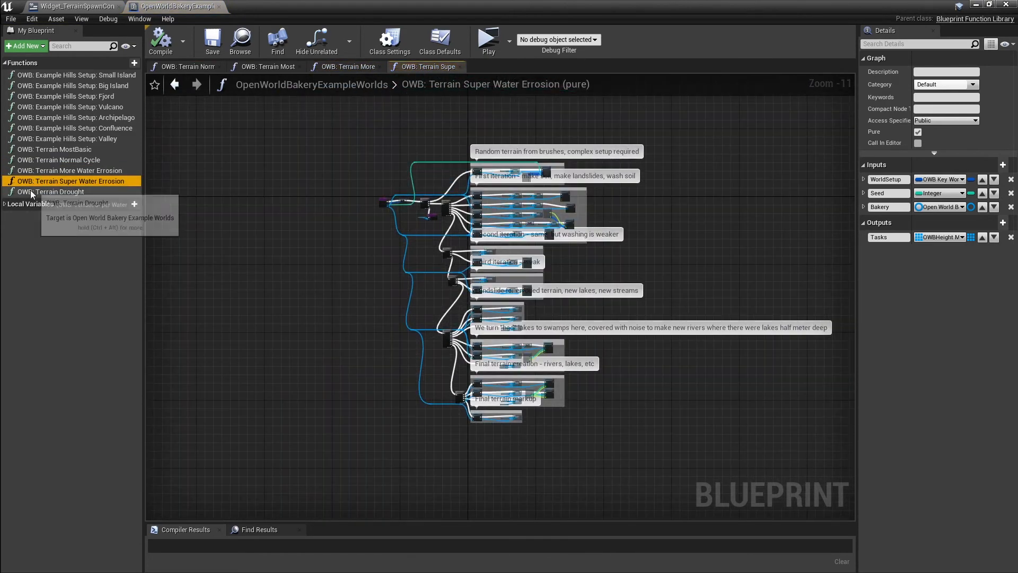
{"action": "left_click", "coordinate": [54, 190]}
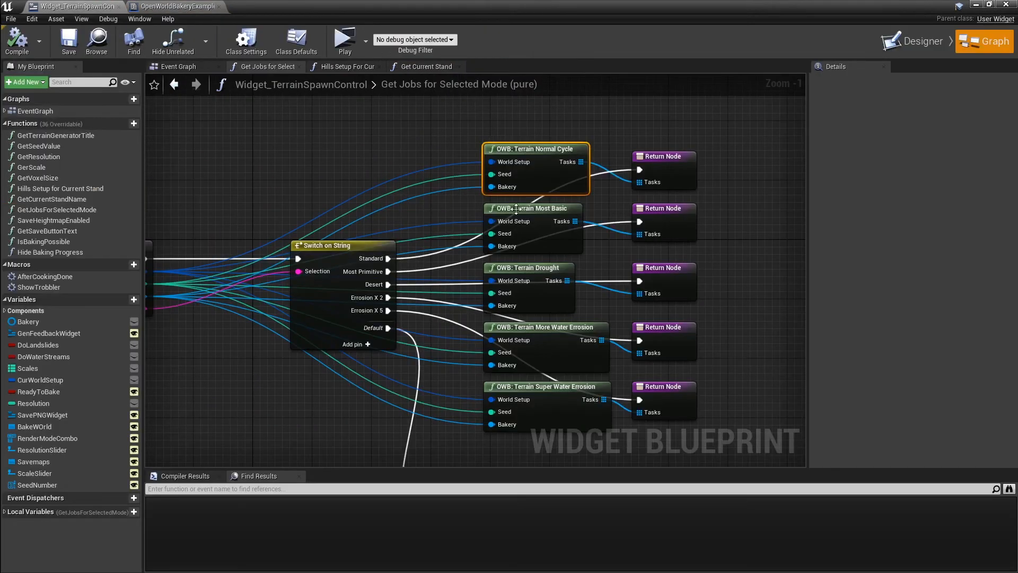
{"action": "mouse_move", "coordinate": [538, 173]}
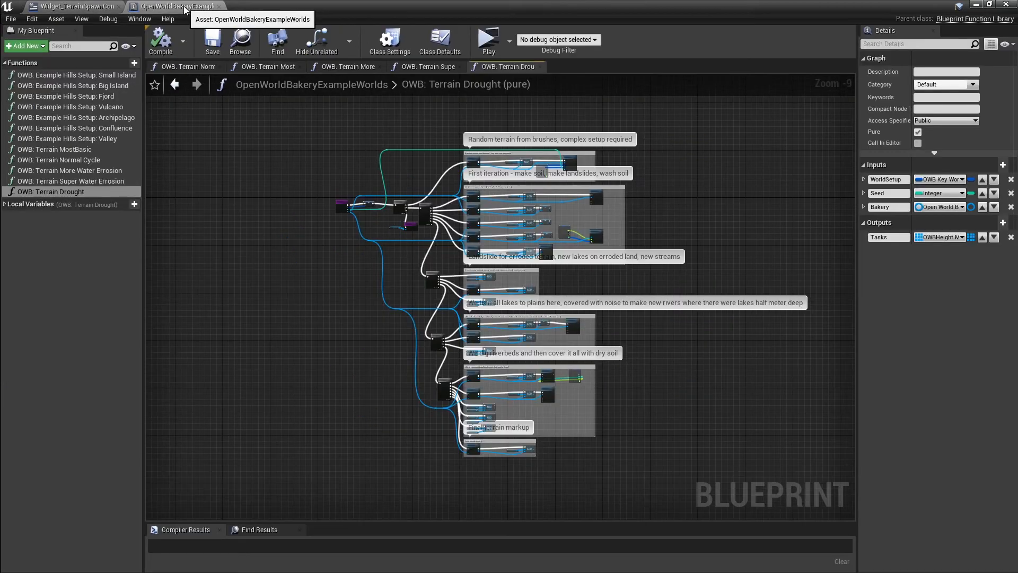
{"action": "mouse_move", "coordinate": [57, 97]}
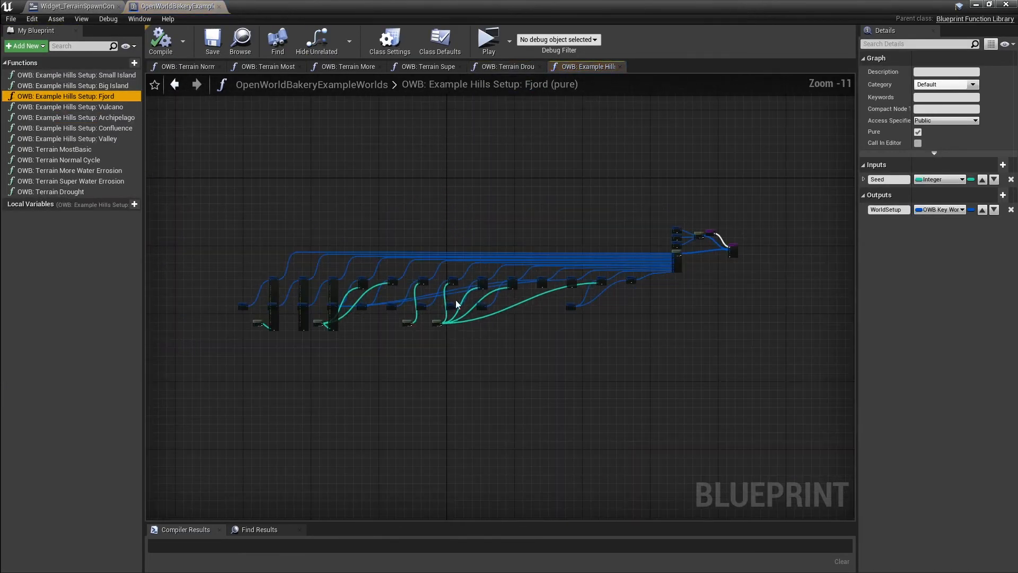
{"action": "scroll", "scroll_direction": "up", "scroll_amount": 3}
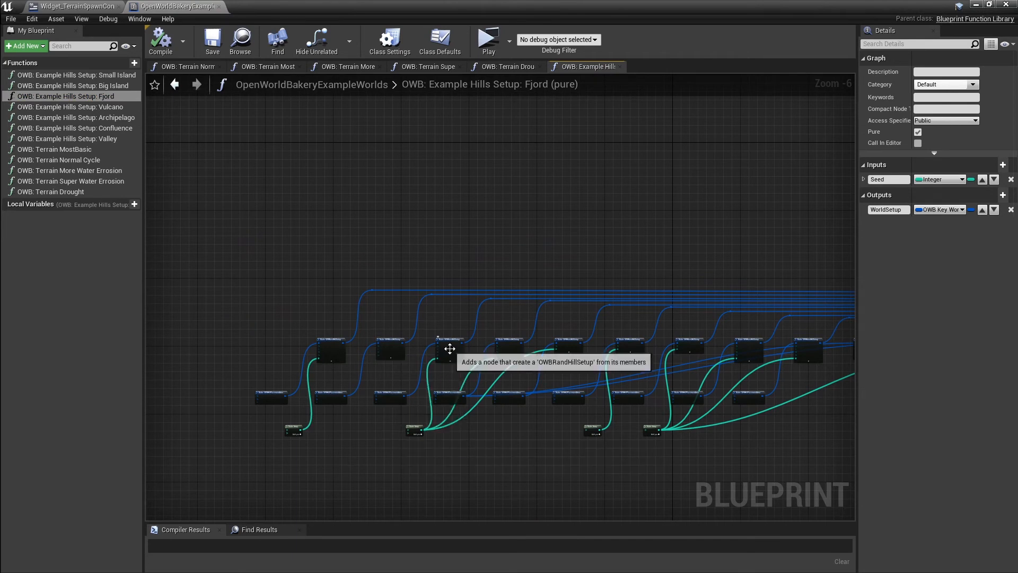
{"action": "scroll", "scroll_direction": "down", "scroll_amount": 3}
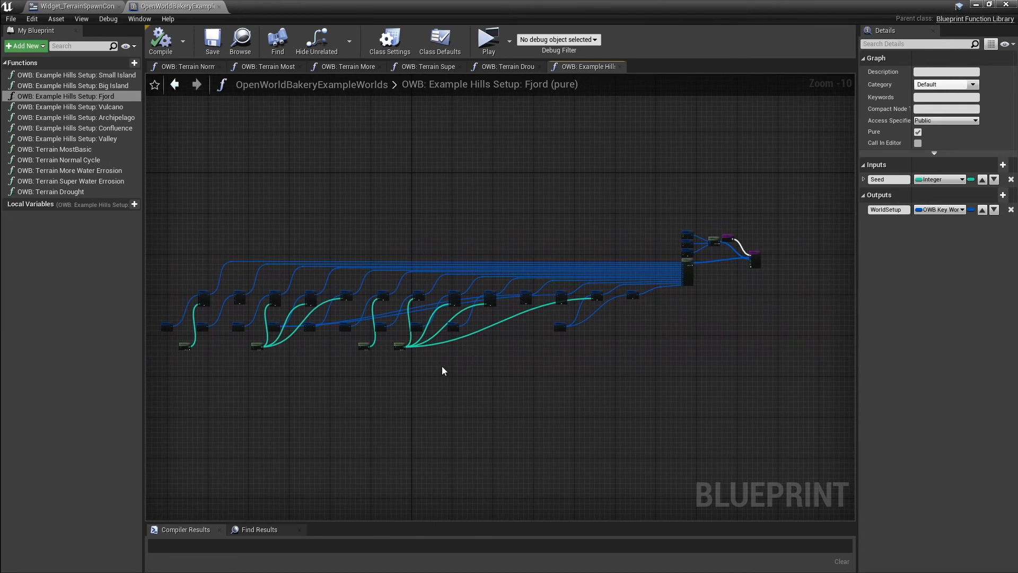
{"action": "mouse_move", "coordinate": [463, 233]}
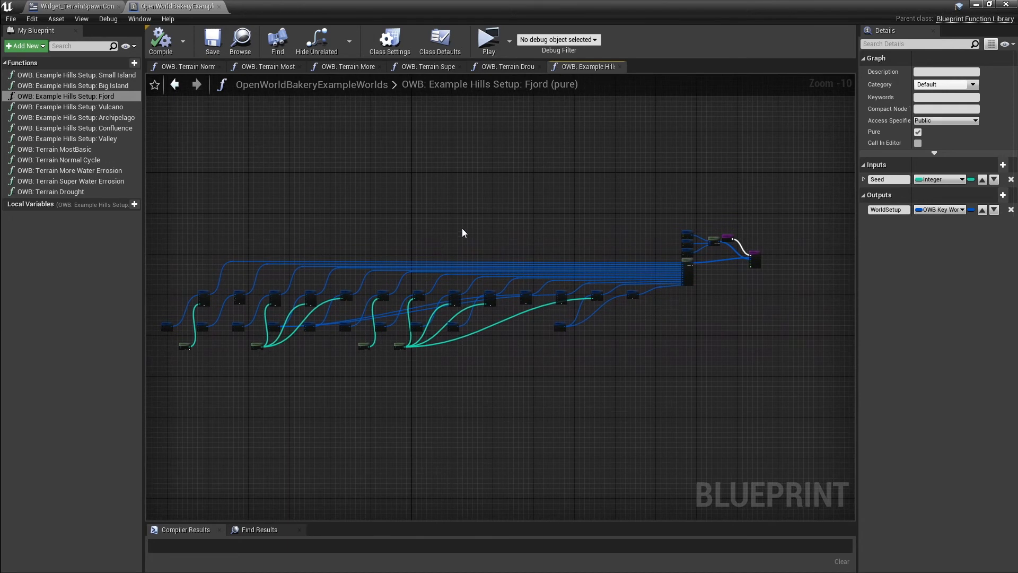
{"action": "mouse_move", "coordinate": [608, 272]}
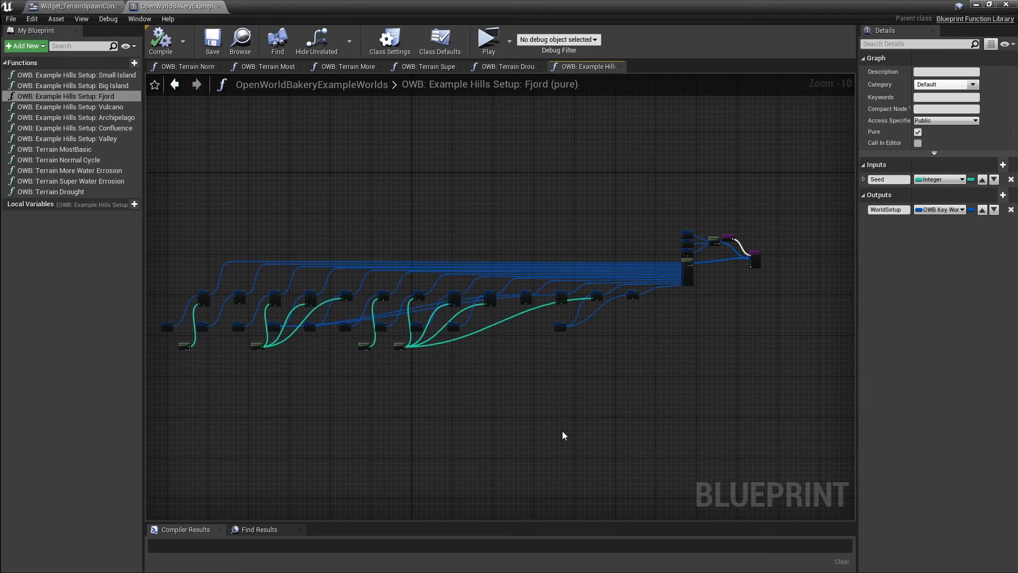
{"action": "mouse_move", "coordinate": [679, 304]}
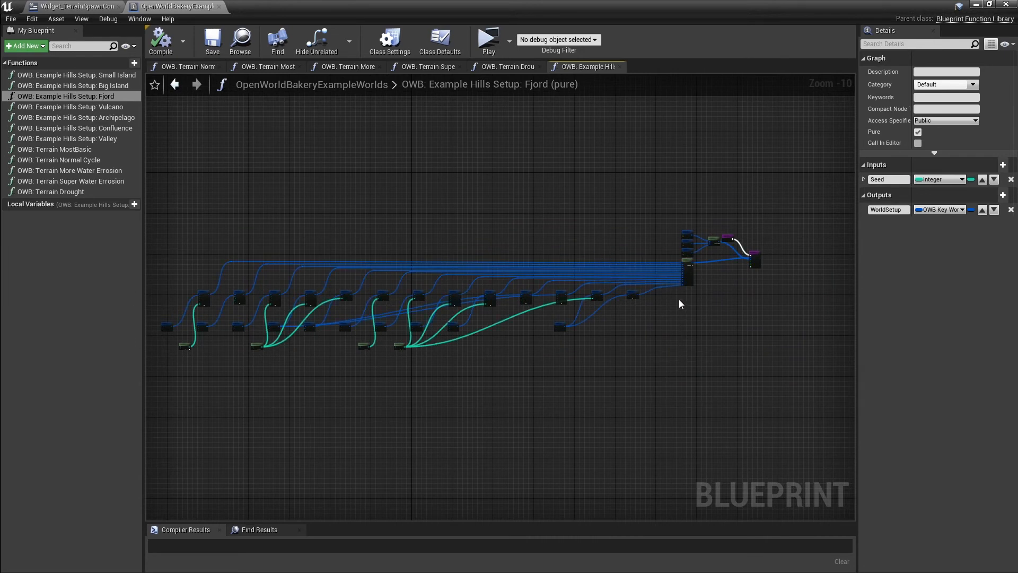
{"action": "mouse_move", "coordinate": [429, 433]}
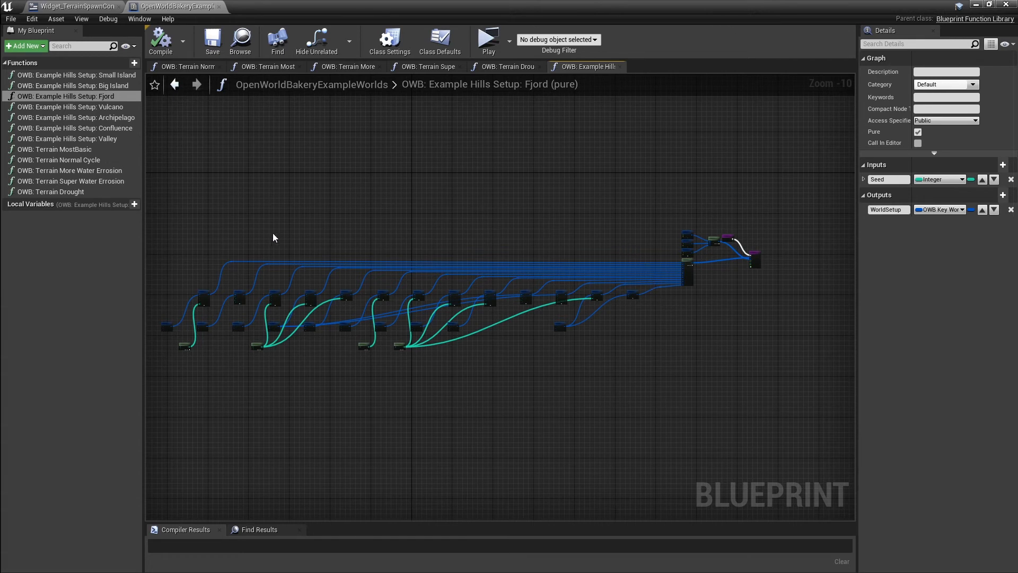
{"action": "mouse_move", "coordinate": [165, 328]}
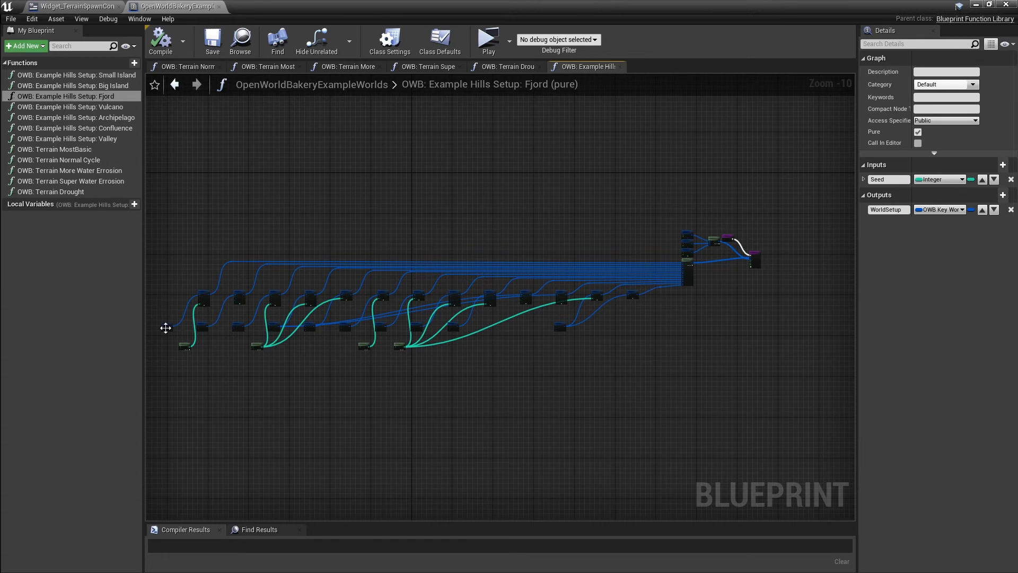
{"action": "mouse_move", "coordinate": [531, 443]}
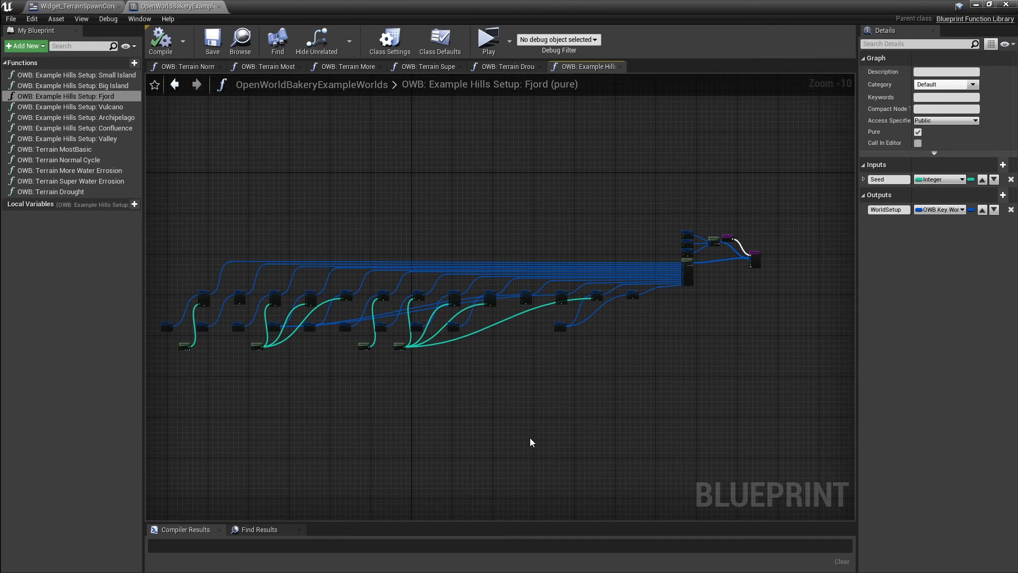
{"action": "mouse_move", "coordinate": [609, 432]}
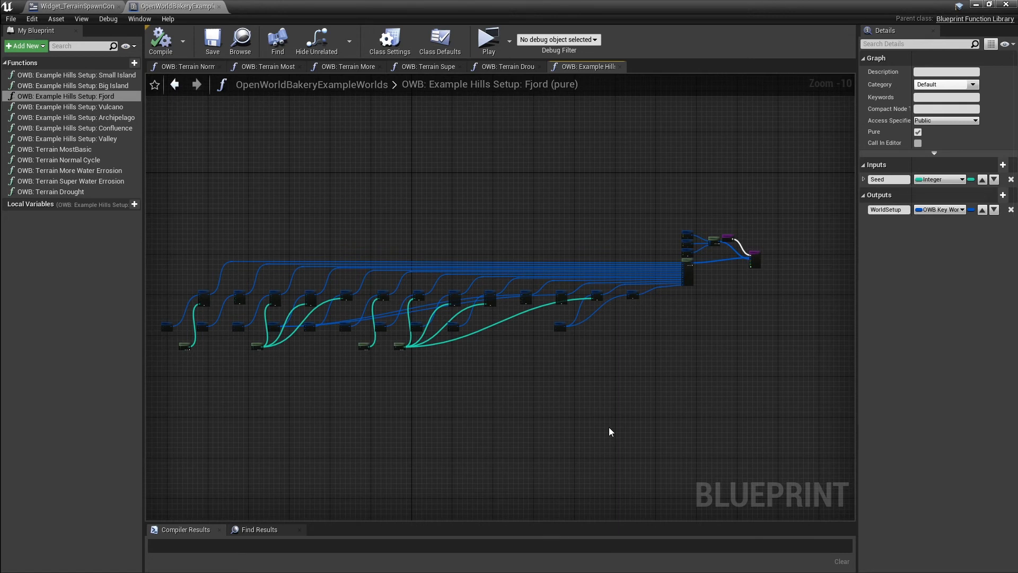
{"action": "mouse_move", "coordinate": [672, 271]}
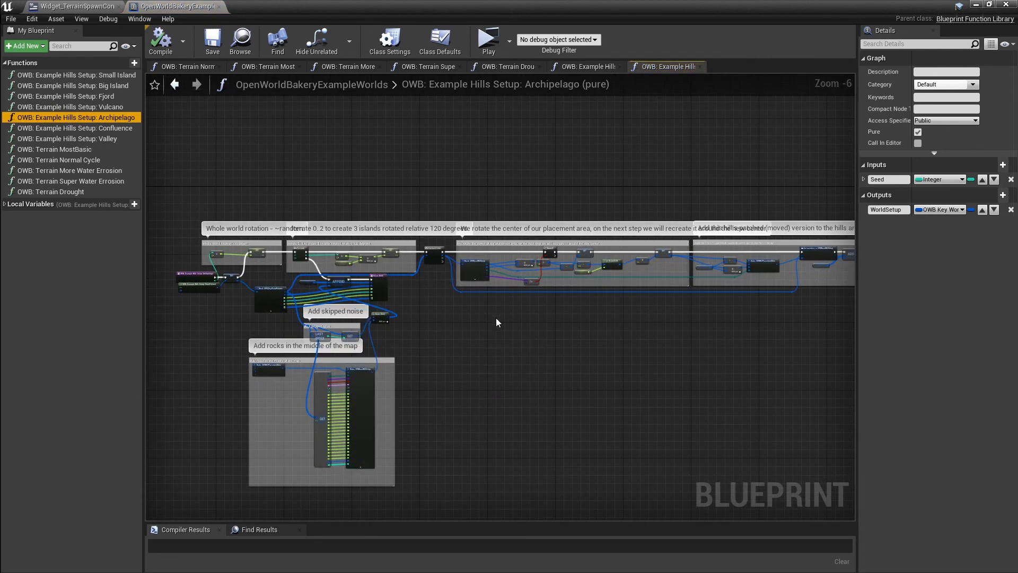
{"action": "mouse_move", "coordinate": [439, 331]}
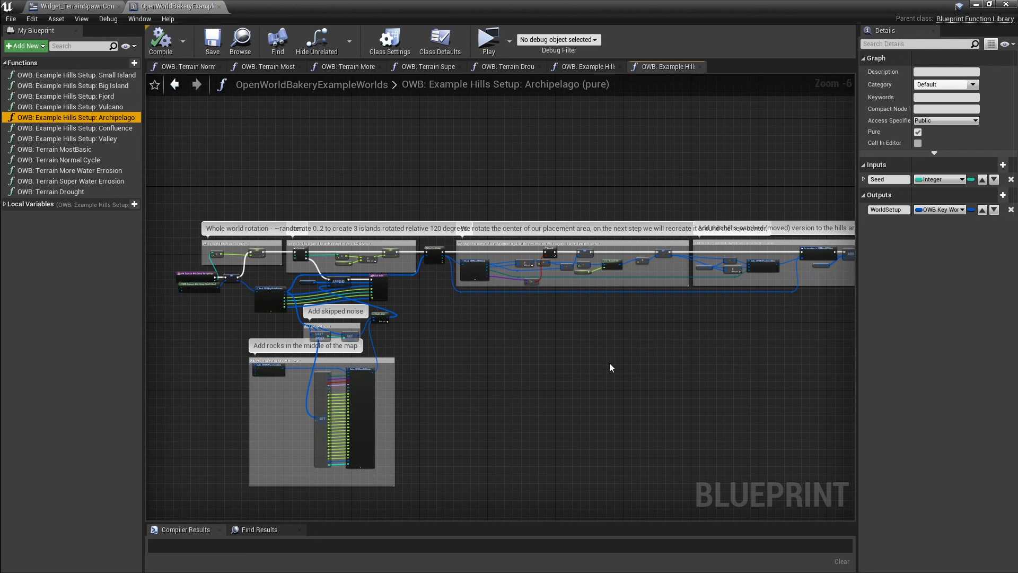
{"action": "mouse_move", "coordinate": [474, 349]}
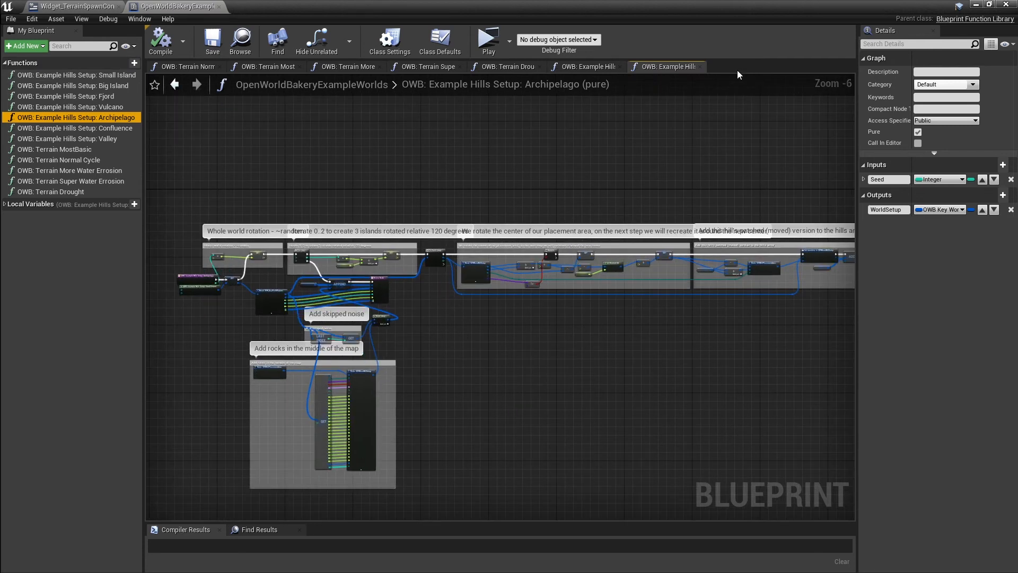
- Switch from the Archipelago hills setup graph back to the Widget_TerrainSpawnControl blueprint
{"action": "left_click", "coordinate": [581, 67]}
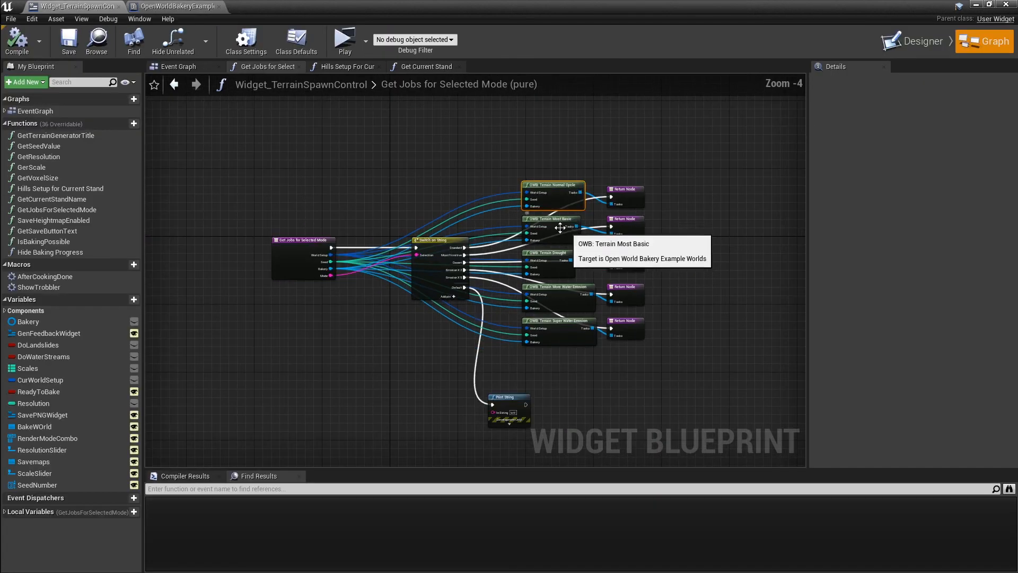
- Show the widget's Event Graph and follow the Bakery setup chain to the Open World Bake node
{"action": "left_click", "coordinate": [176, 67]}
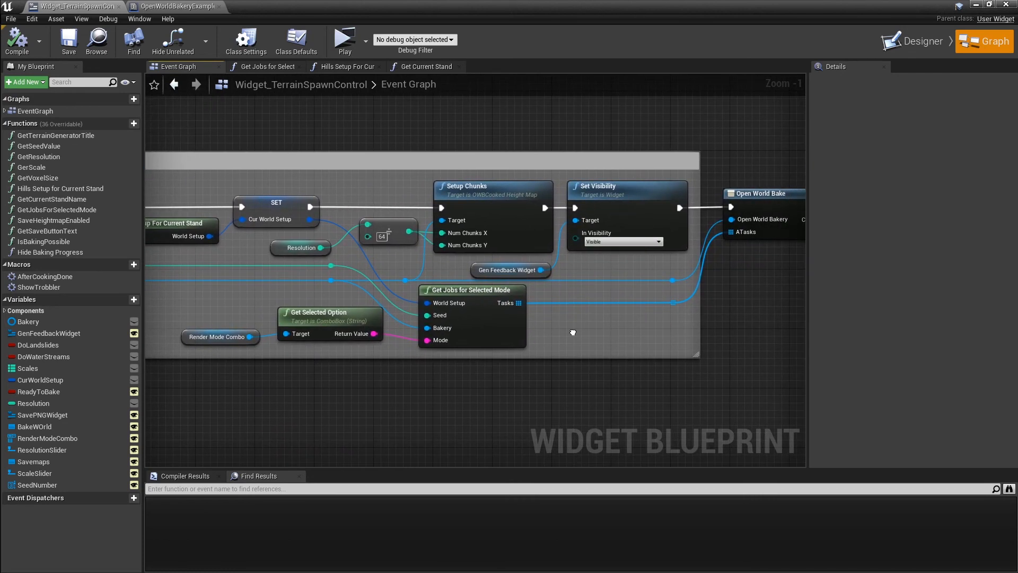
{"action": "mouse_move", "coordinate": [469, 333]}
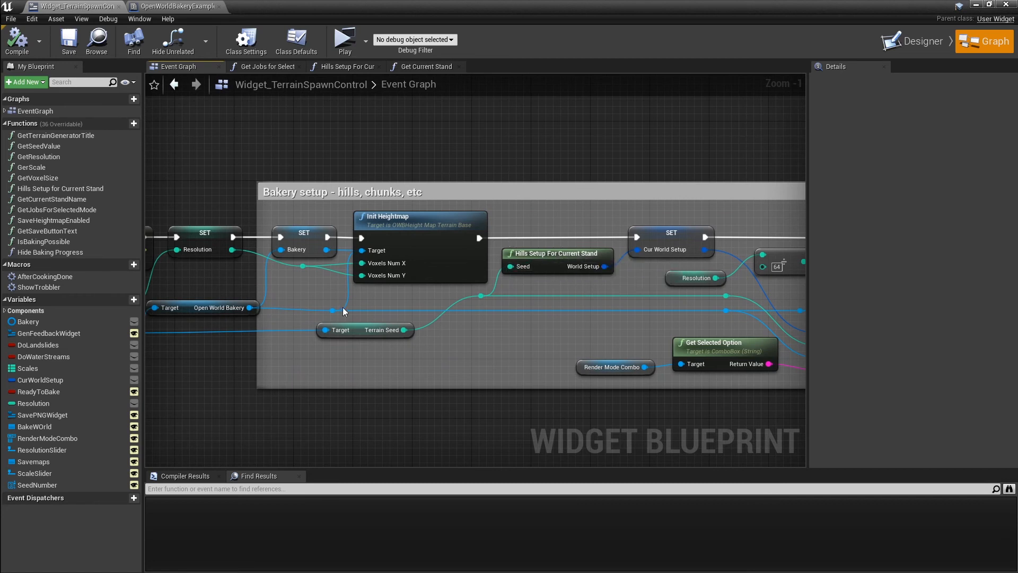
{"action": "scroll", "scroll_direction": "down", "scroll_amount": 3}
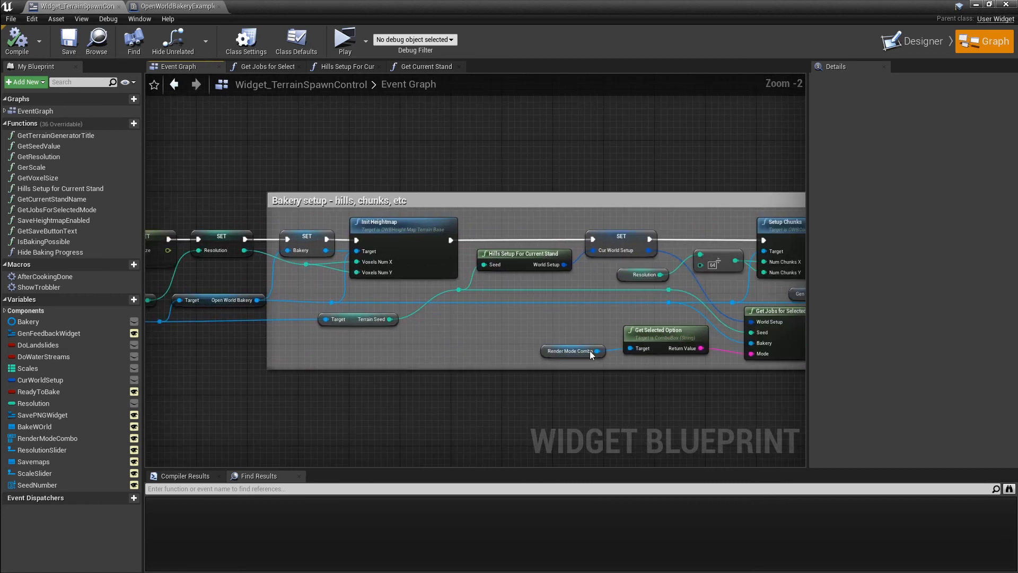
{"action": "scroll", "scroll_direction": "down", "scroll_amount": 3}
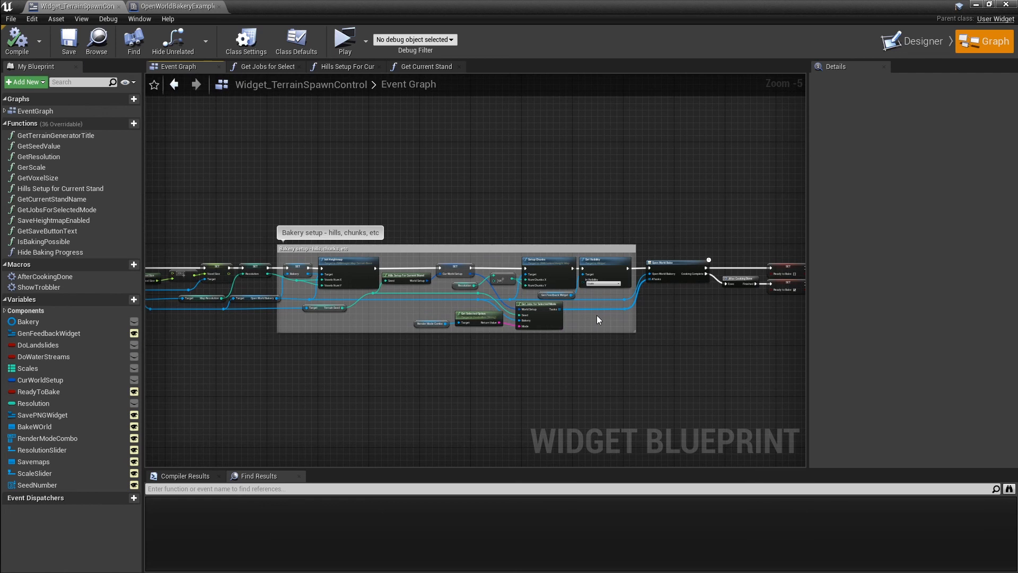
{"action": "scroll", "scroll_direction": "up", "scroll_amount": 3}
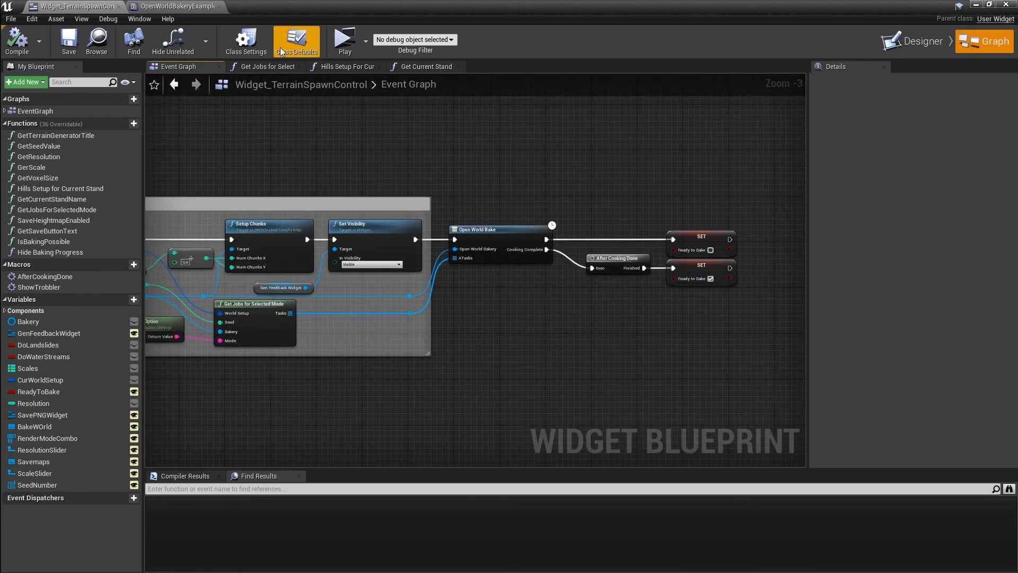
- Review the Hills Setup For Current Stand and Get Current Stand Name functions, returning to the Event Graph
{"action": "left_click", "coordinate": [347, 66]}
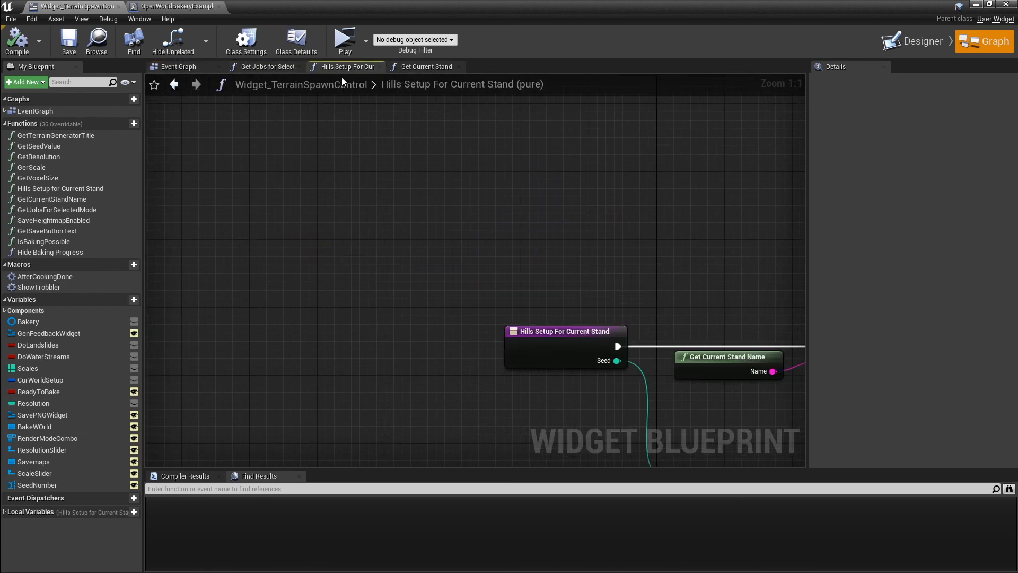
{"action": "scroll", "scroll_direction": "down", "scroll_amount": 3}
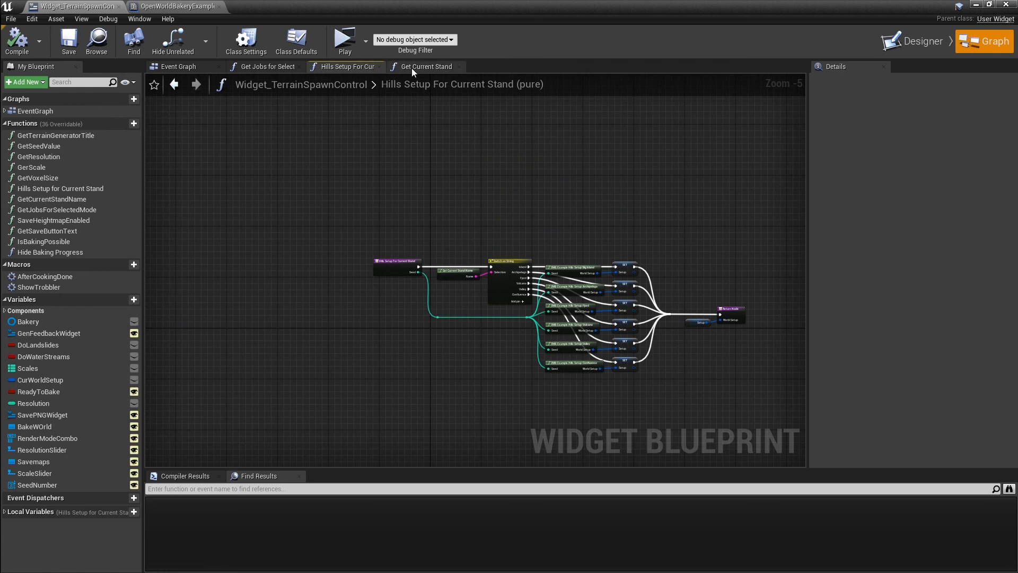
{"action": "left_click", "coordinate": [426, 66]}
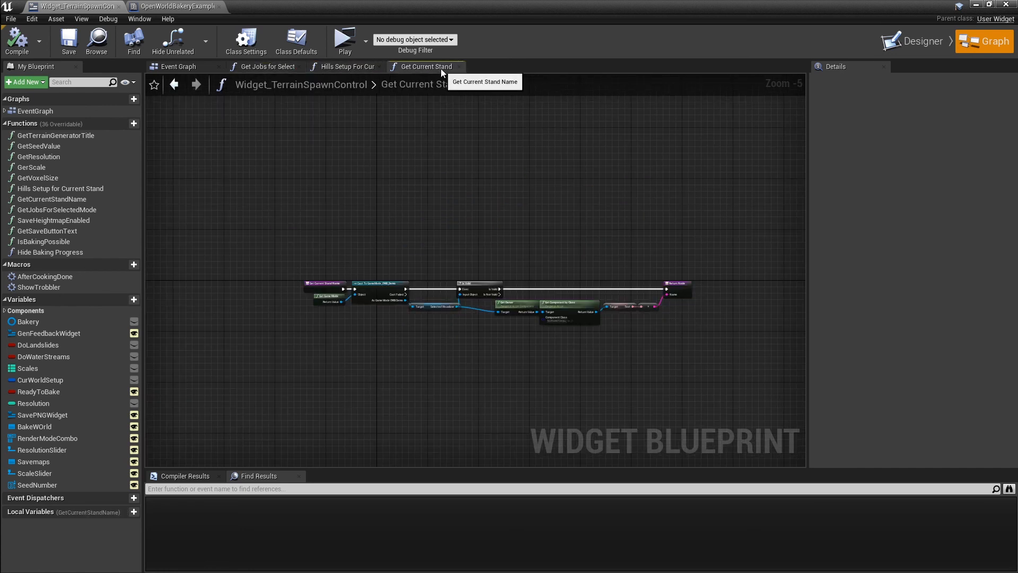
{"action": "left_click", "coordinate": [176, 66]}
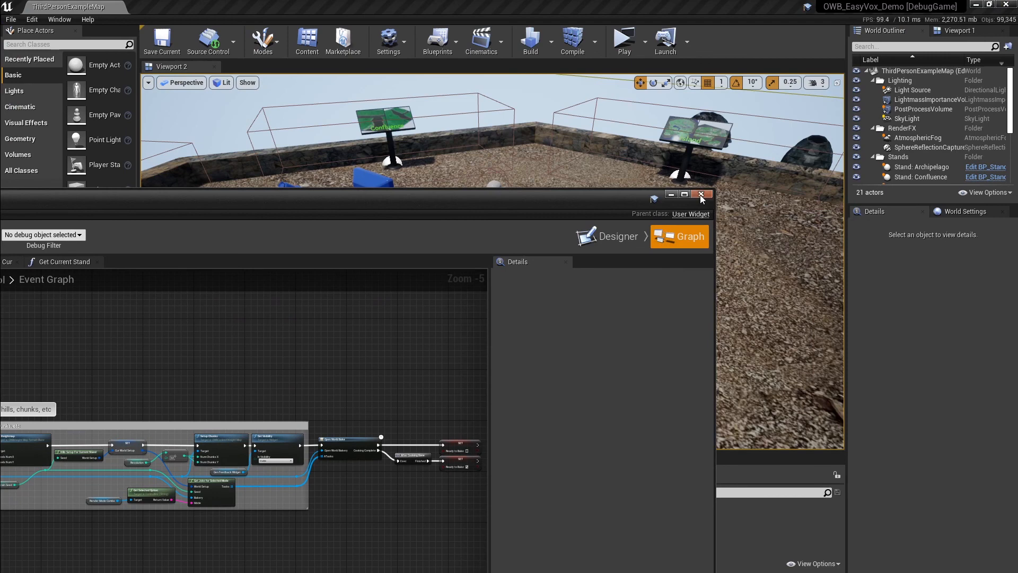
- Close the widget blueprint editor, leaving the level editor with the demo floor and stands
{"action": "left_click", "coordinate": [701, 194]}
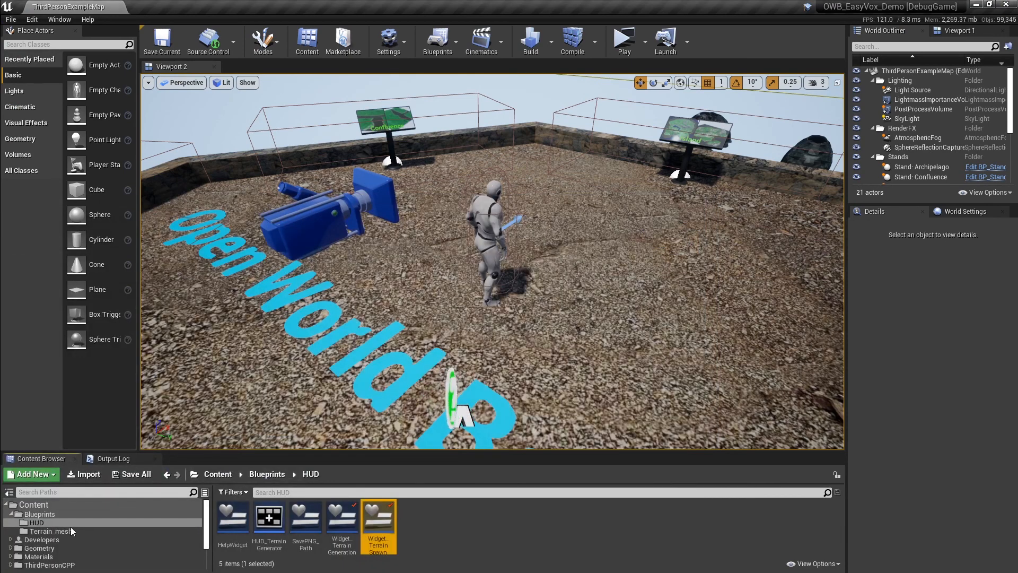